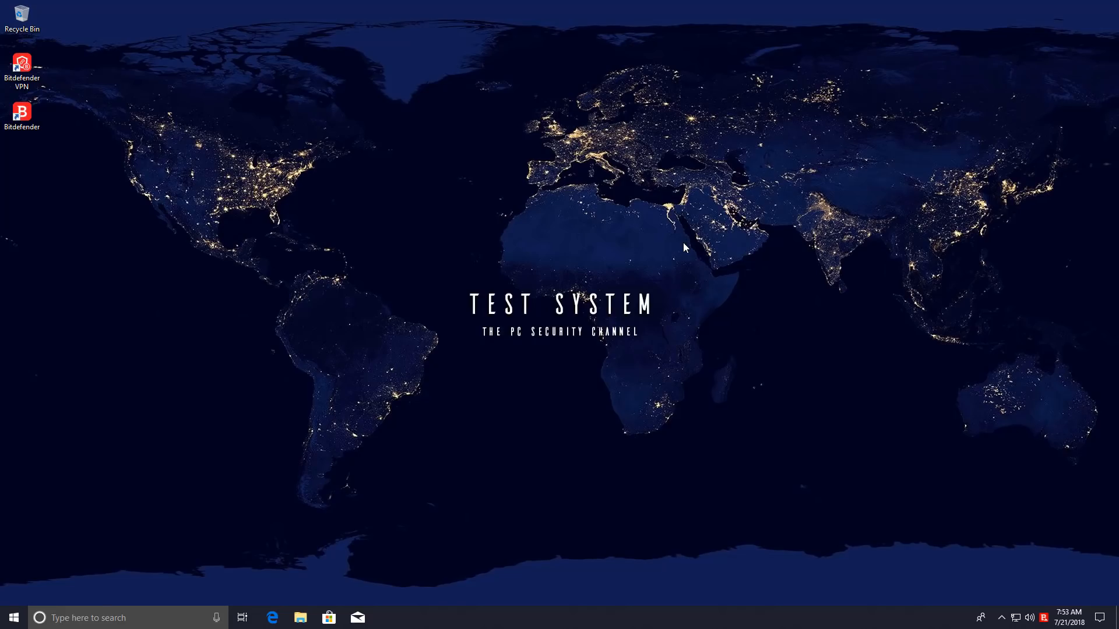
pyautogui.moveTo(140, 134)
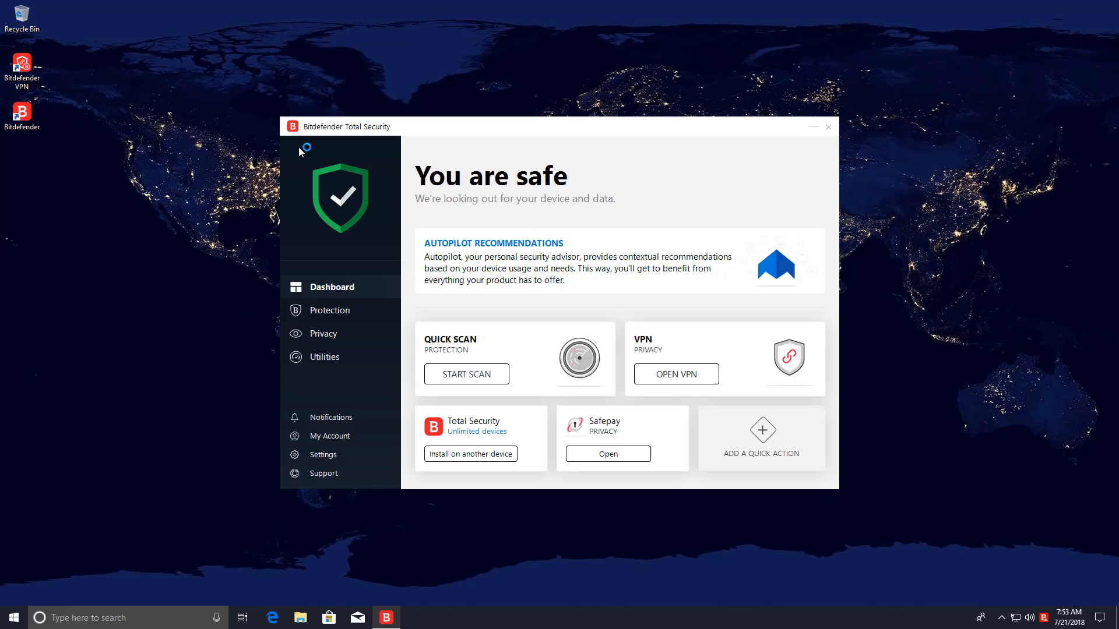
# Step: Go from Bitdefender's 'You are safe' dashboard to the Protection features page
pyautogui.click(330, 309)
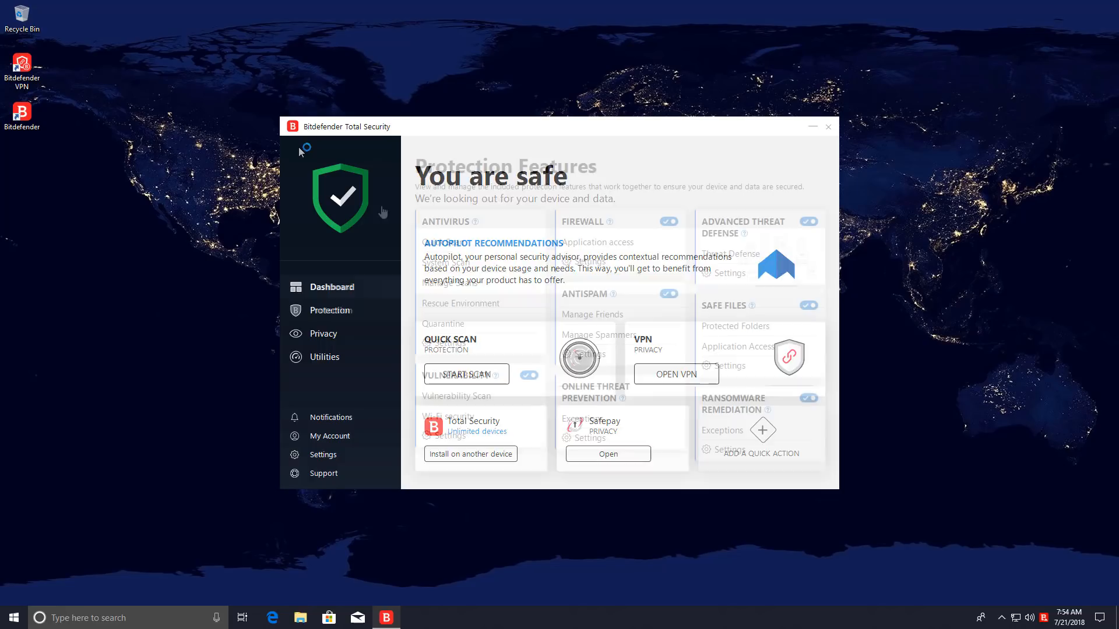
pyautogui.click(331, 309)
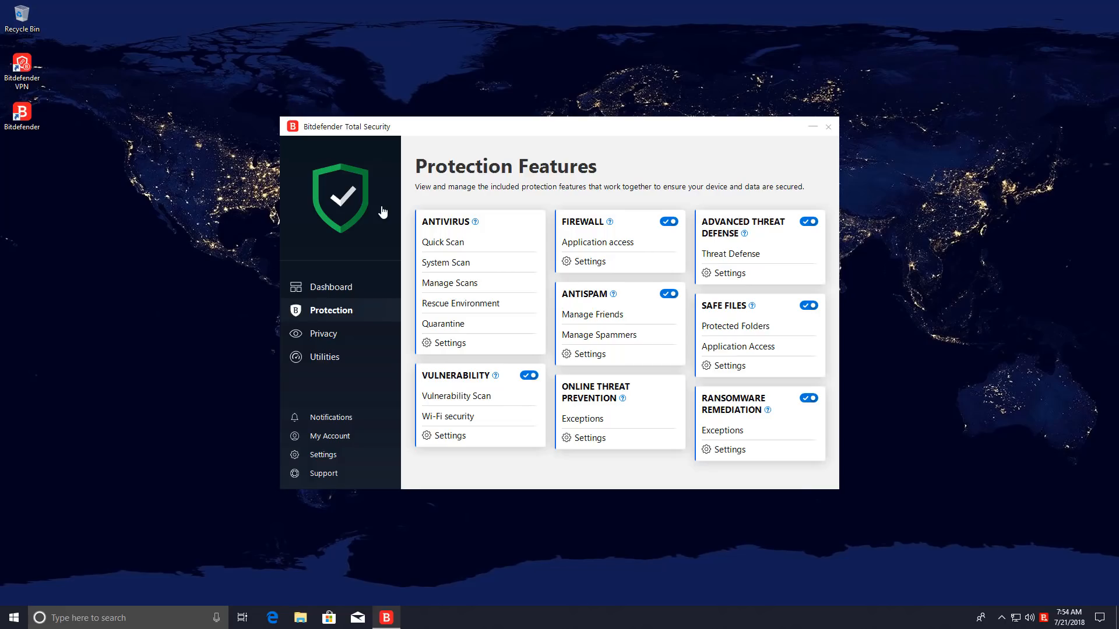
pyautogui.click(728, 450)
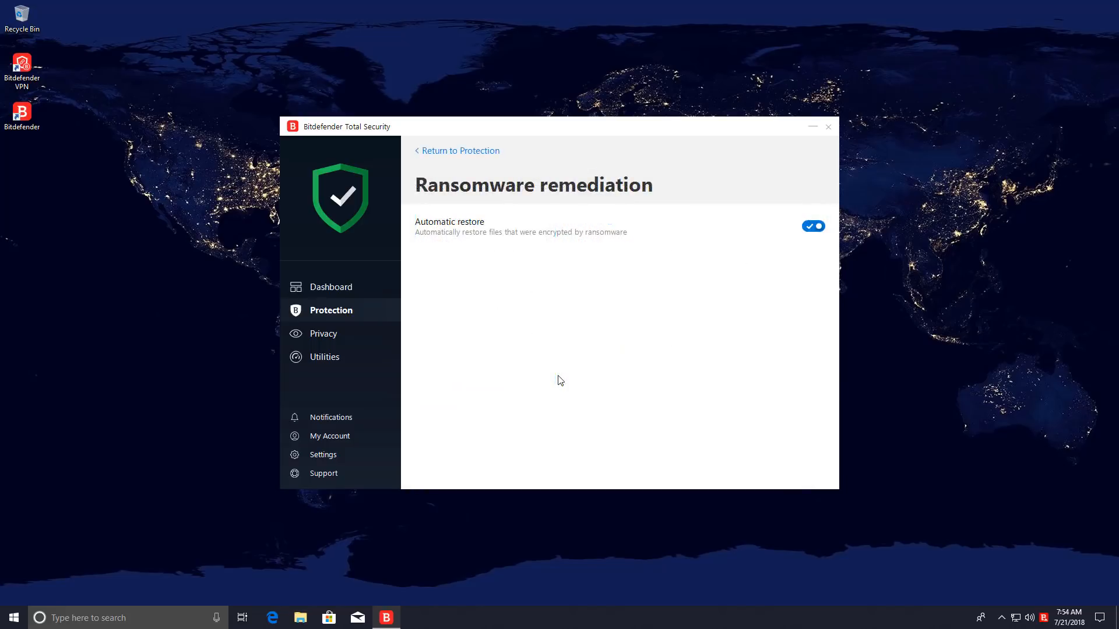
pyautogui.moveTo(478, 200)
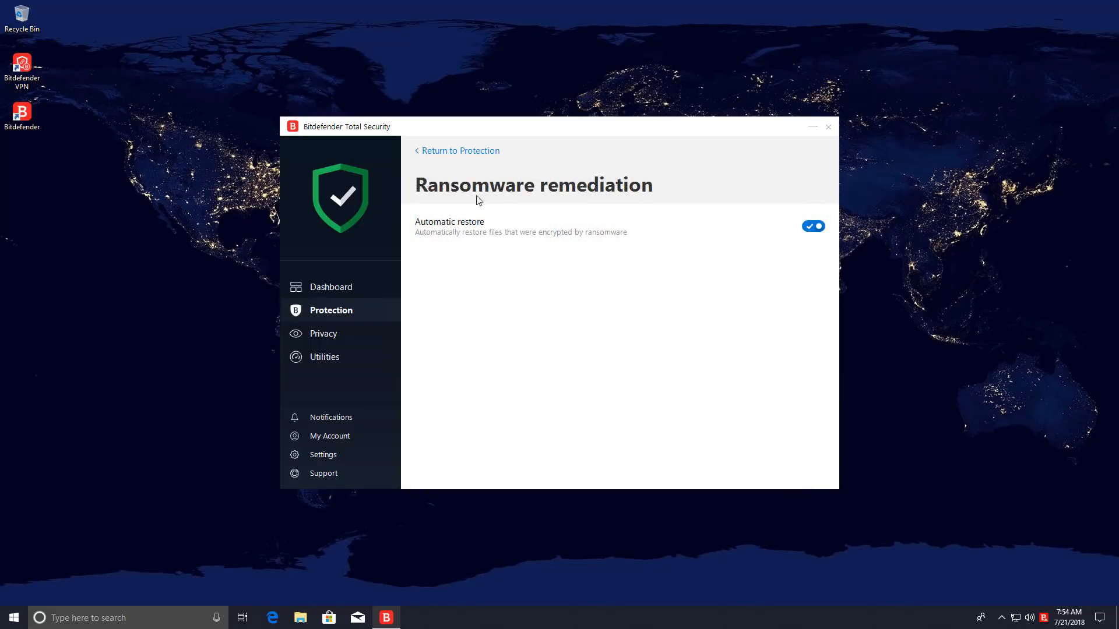
pyautogui.click(460, 150)
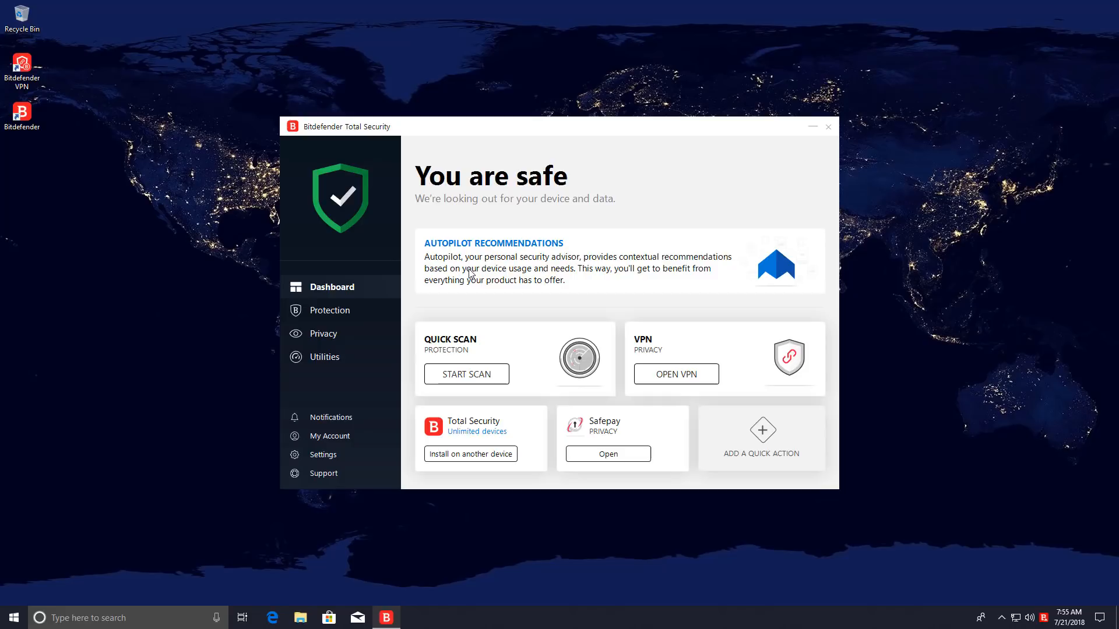
pyautogui.click(328, 310)
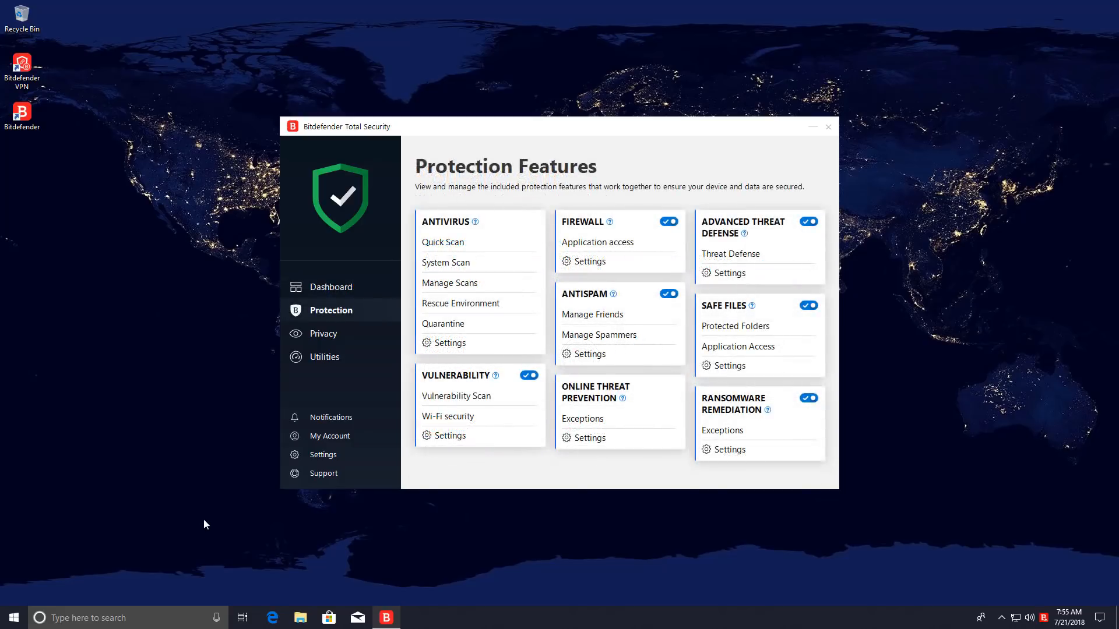
# Step: Visit the listed malware URLs in Edge, then enter faktor.rs/media/DDR.exe
pyautogui.click(827, 126)
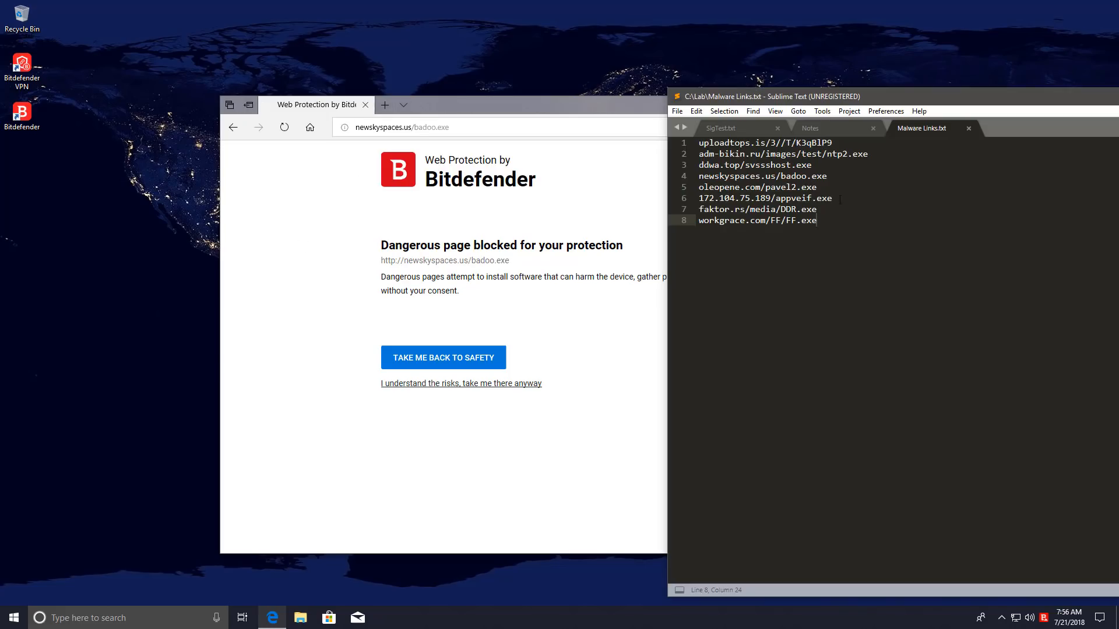
pyautogui.tripleClick(758, 187)
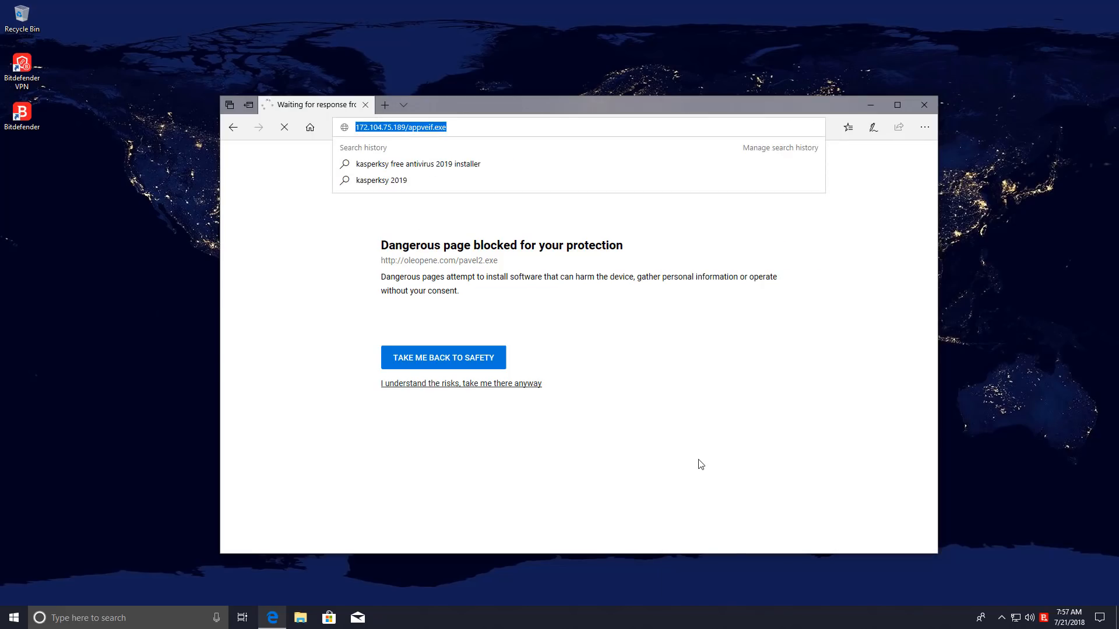
pyautogui.write('faktor.rs/media/DDR.exe')
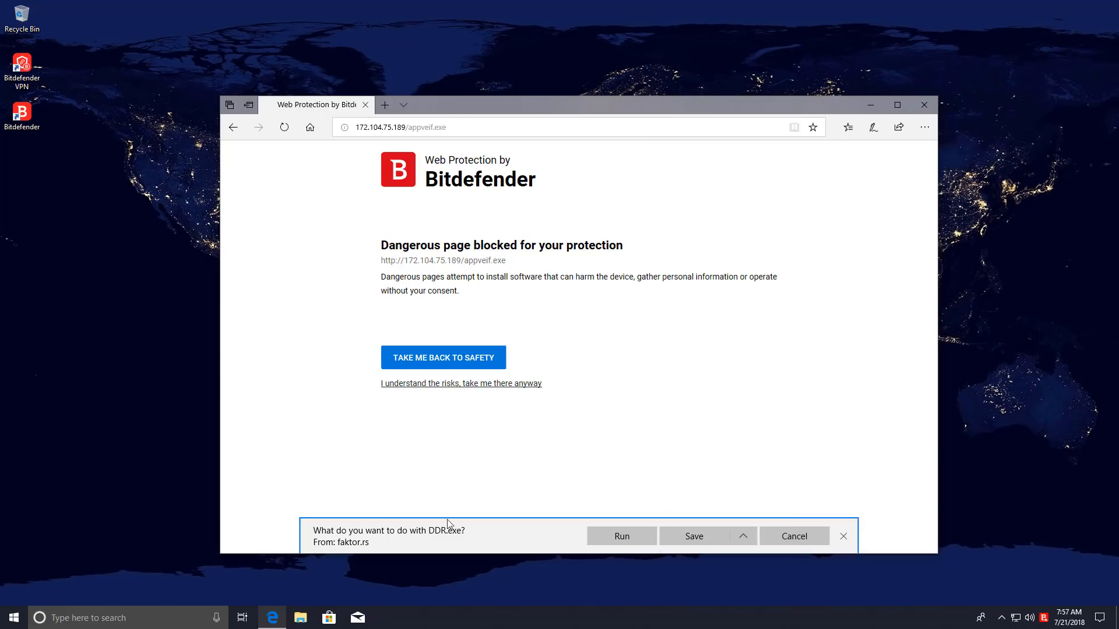
# Step: Try running DDR.exe, then load the blocked workgrace.com/FF/FF.exe link
pyautogui.click(620, 536)
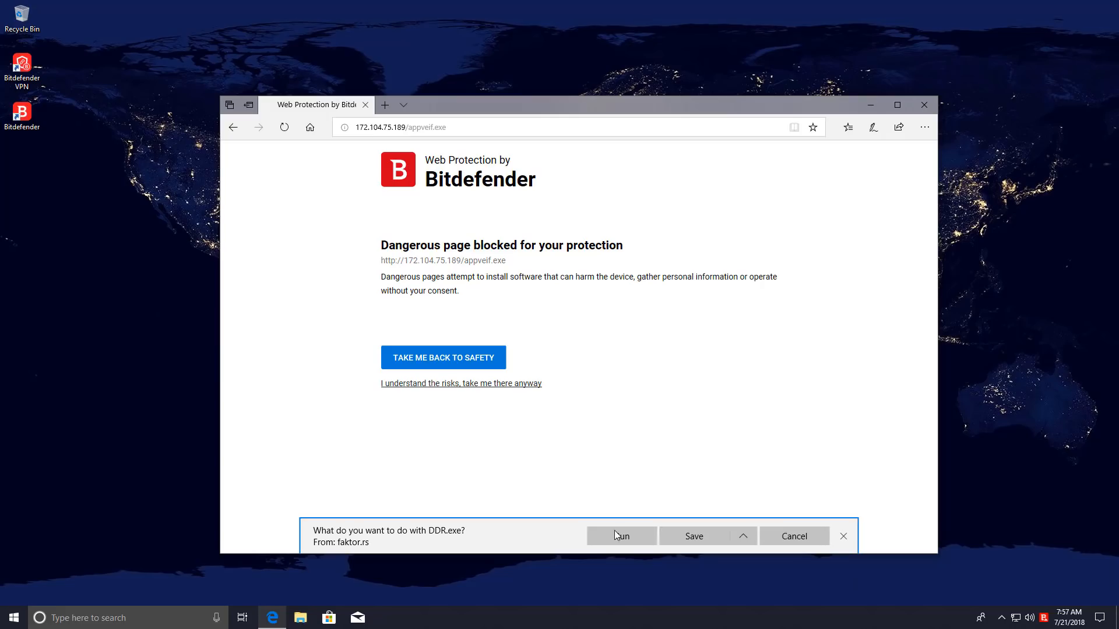
pyautogui.click(620, 536)
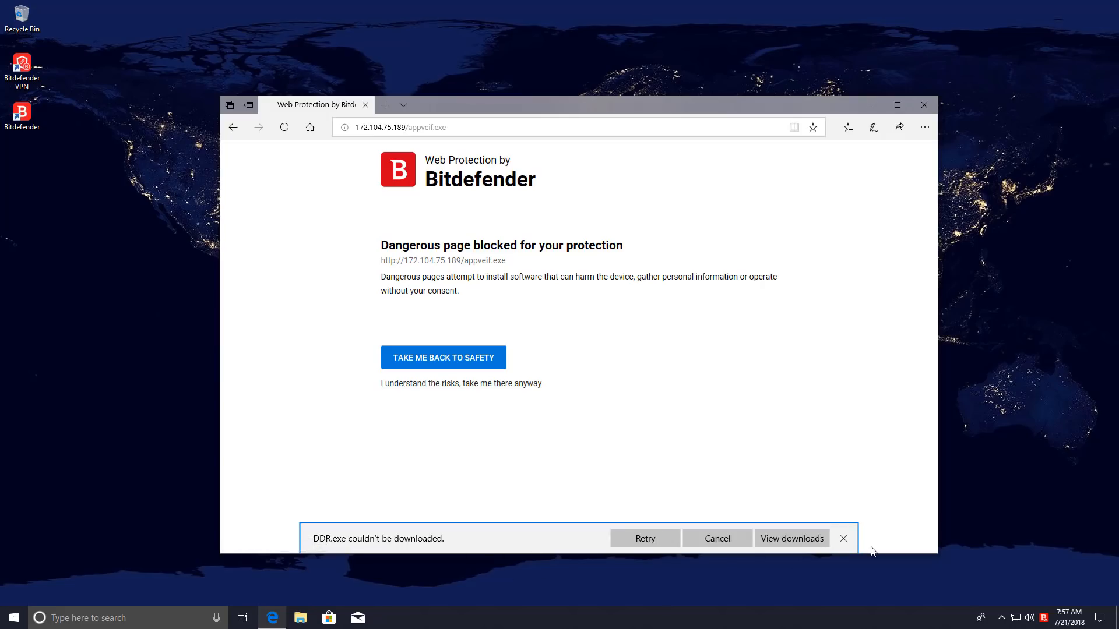
pyautogui.write('workgrace.com/FF/FF.exe')
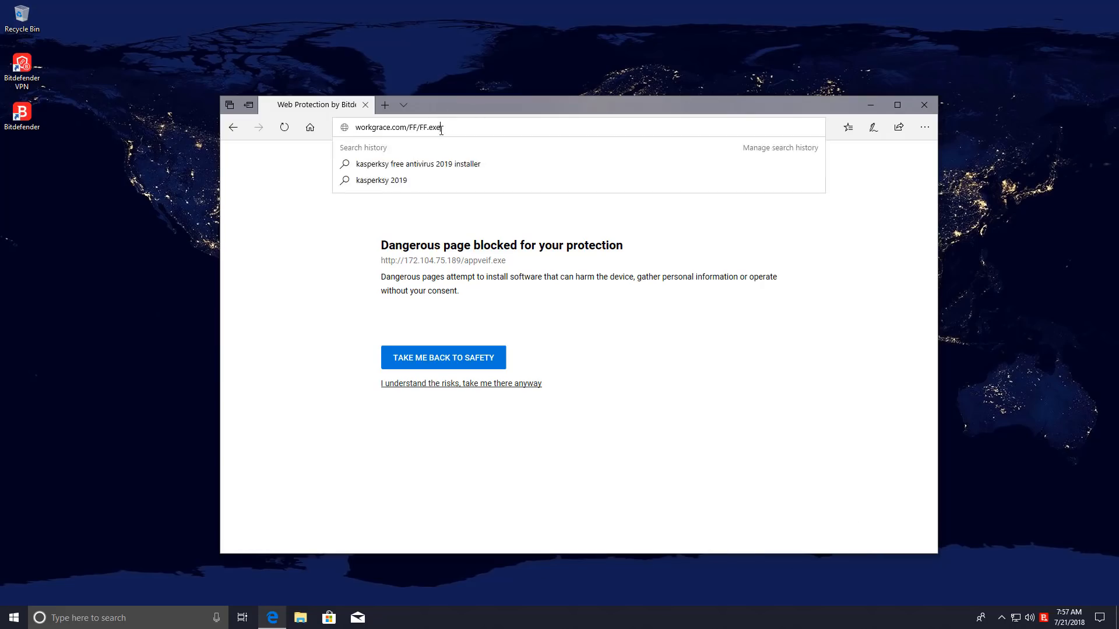
pyautogui.press('Enter')
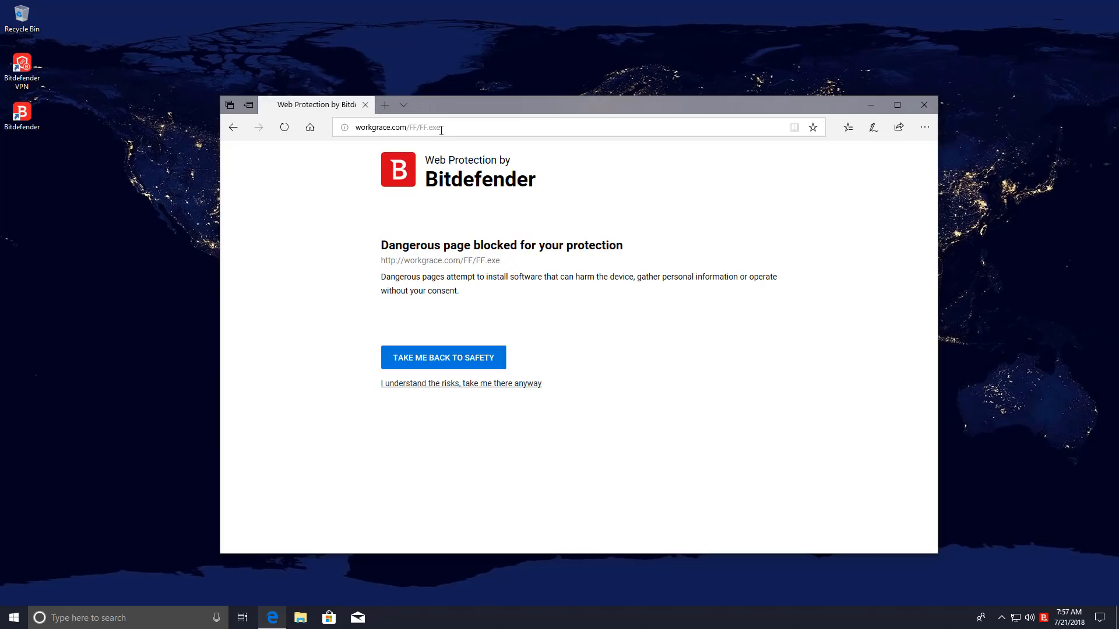
pyautogui.moveTo(357, 292)
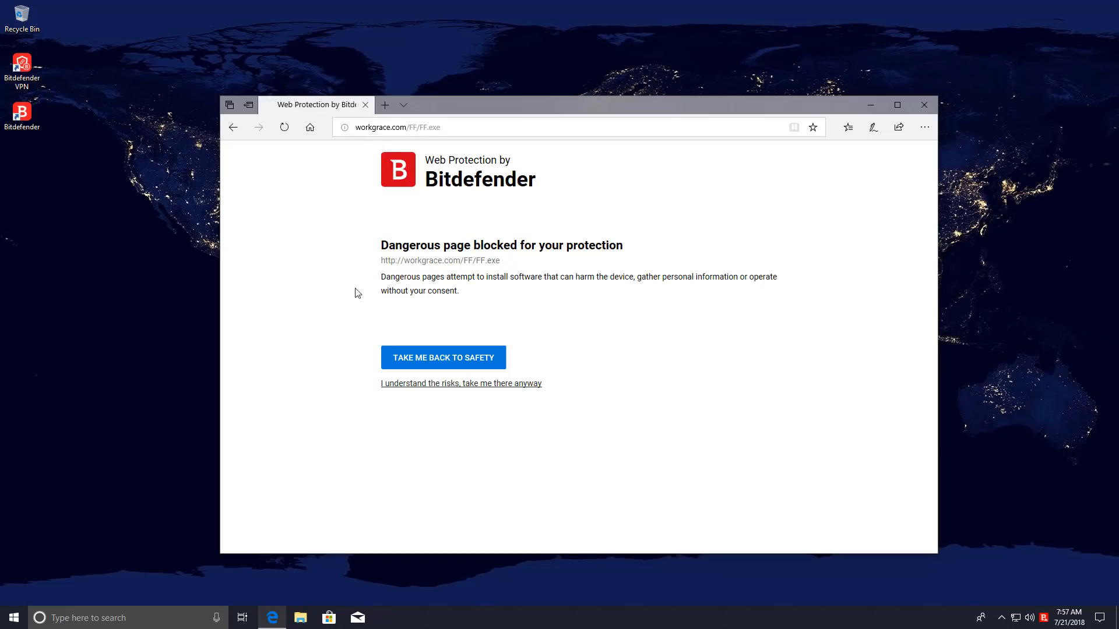
# Step: Close Edge and relaunch Bitdefender to its Protection overview
pyautogui.click(922, 105)
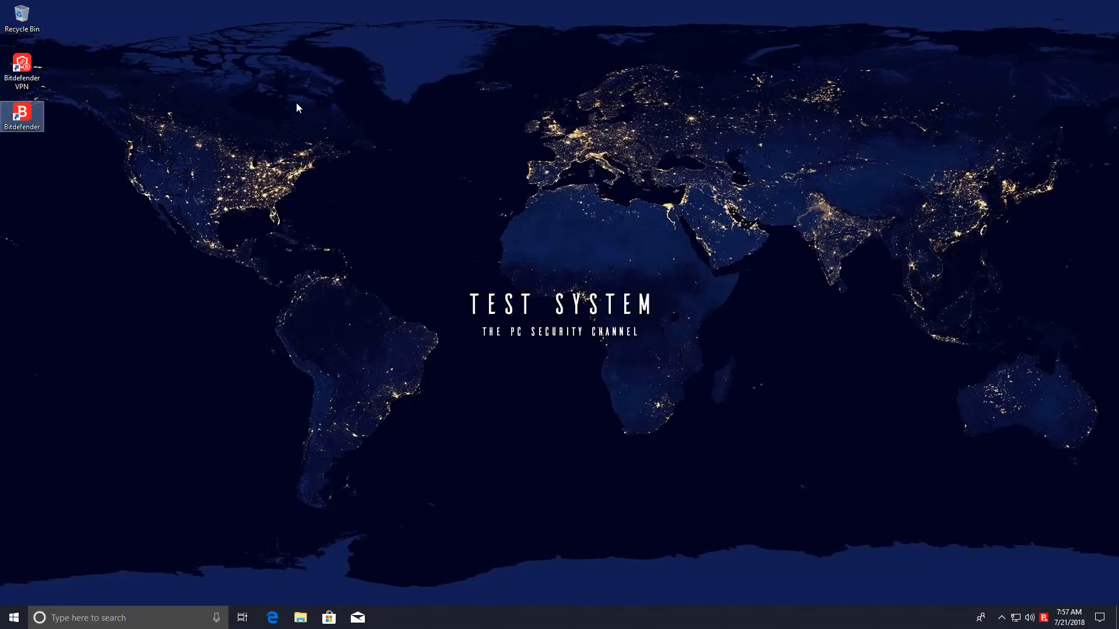
pyautogui.doubleClick(22, 114)
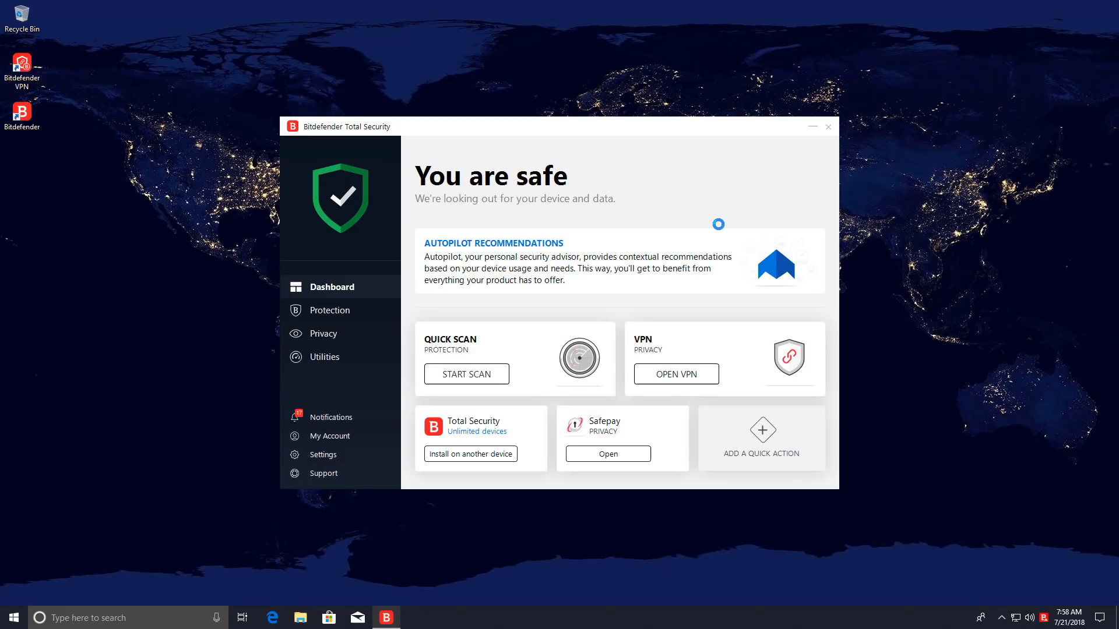
pyautogui.moveTo(343, 318)
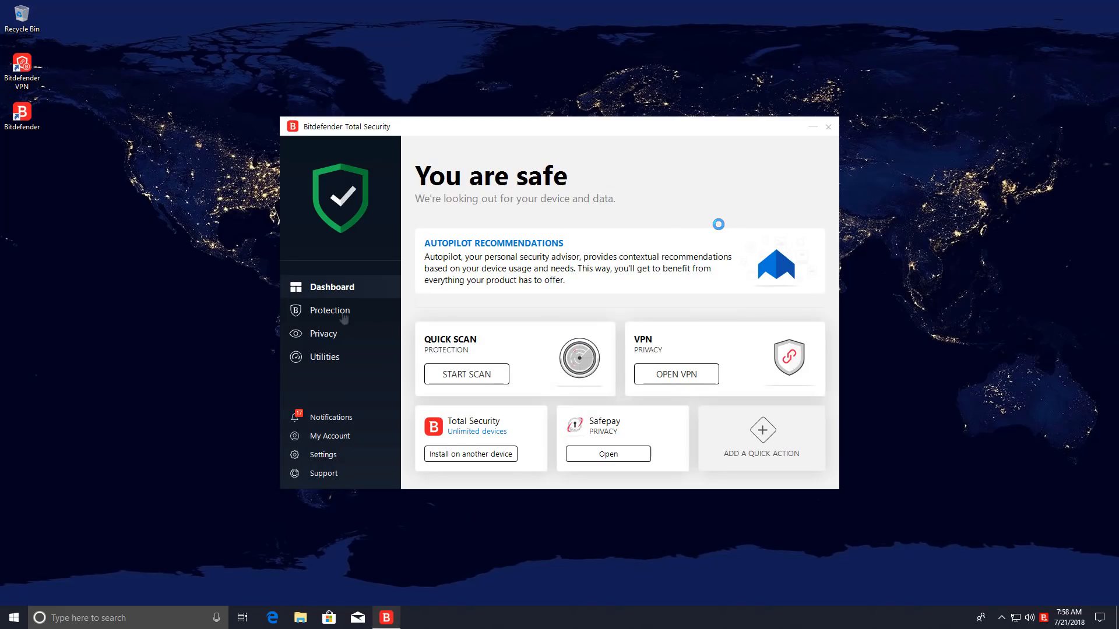
pyautogui.click(330, 309)
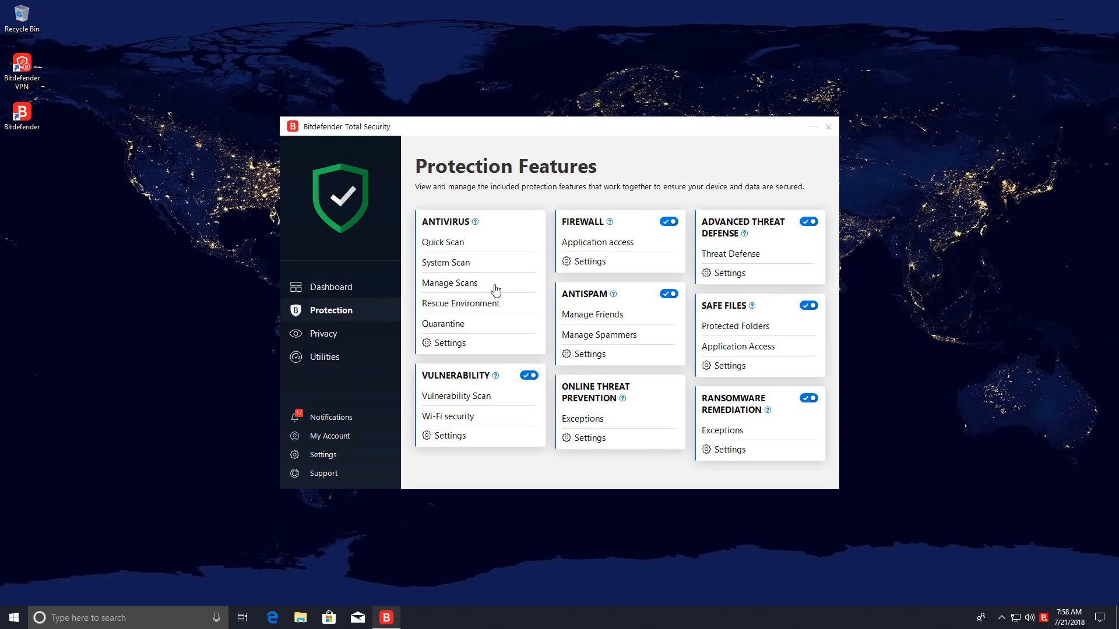
# Step: Disable Bitdefender Shield with the duration set to Permanently
pyautogui.rightClick(1042, 618)
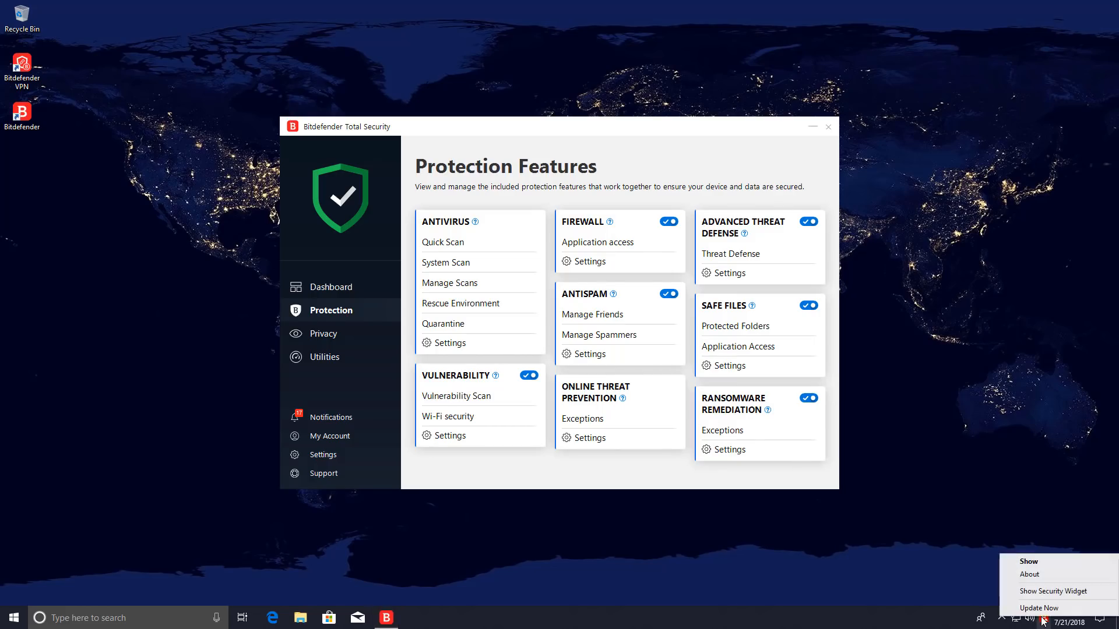
pyautogui.moveTo(537, 396)
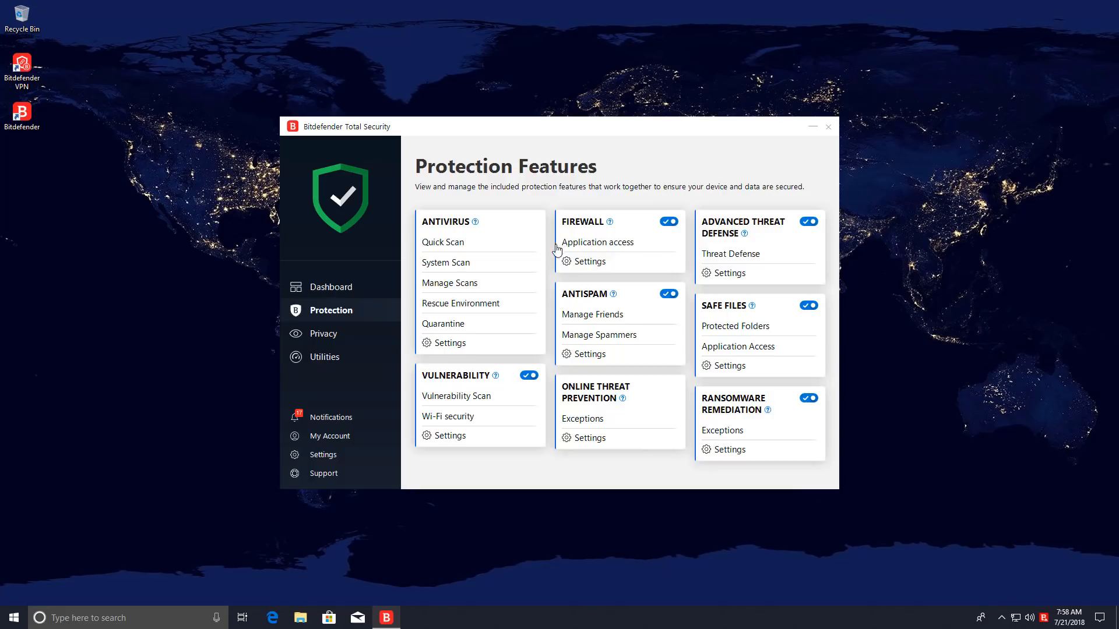
pyautogui.click(445, 222)
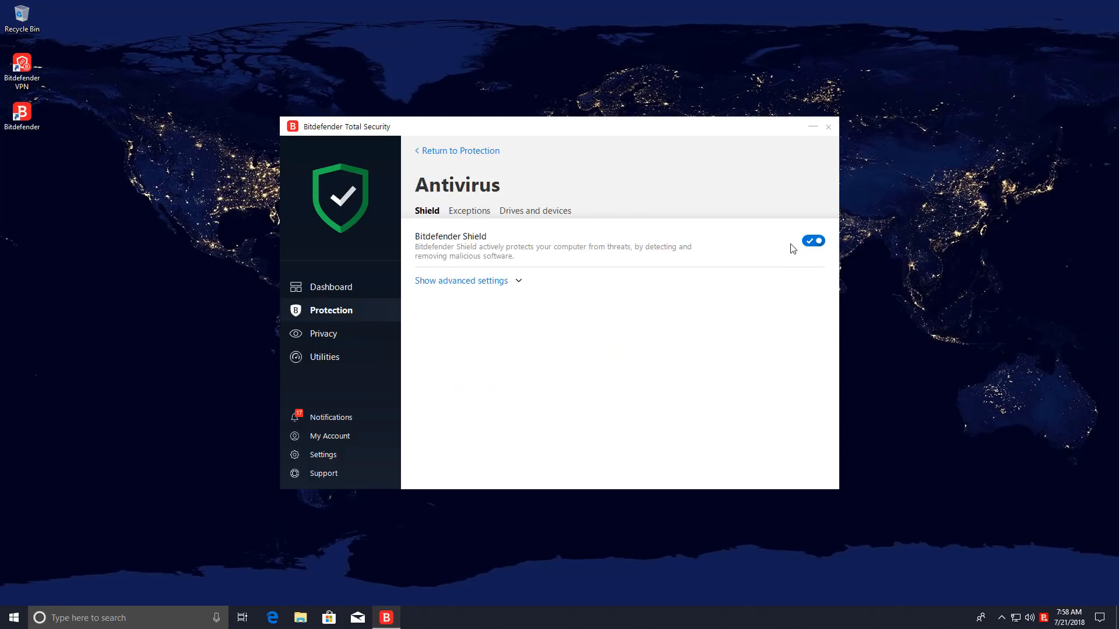
pyautogui.click(812, 241)
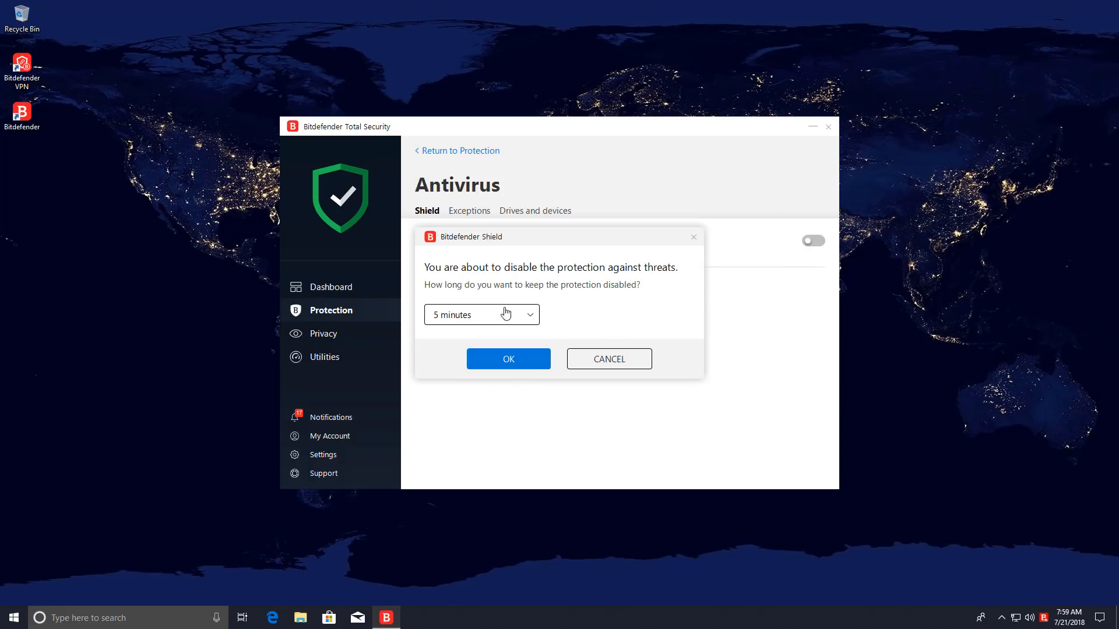
pyautogui.click(481, 314)
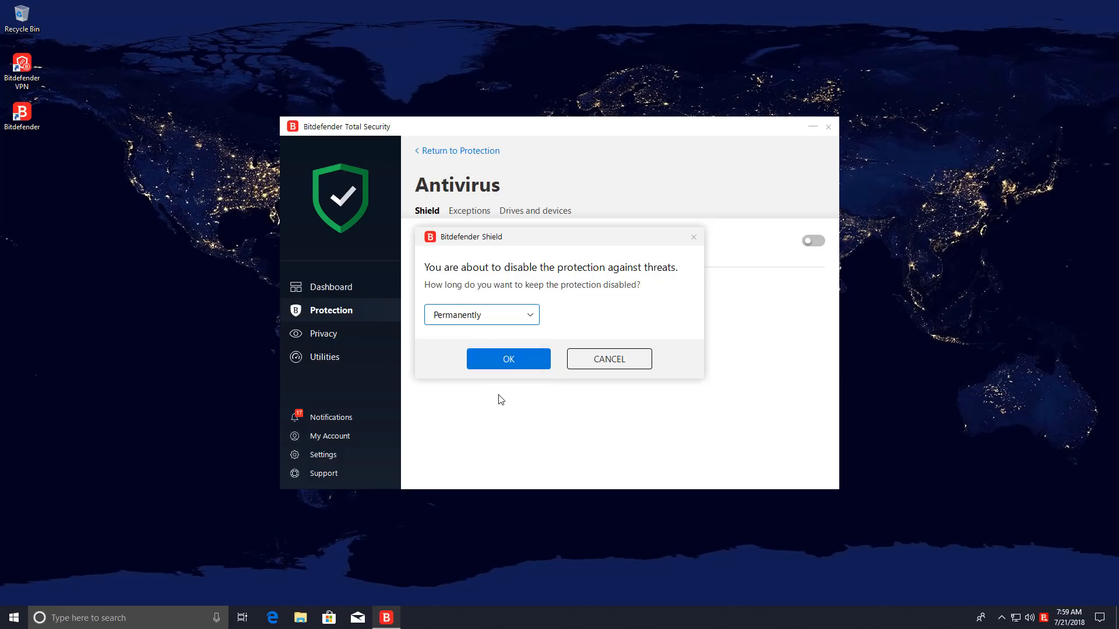
pyautogui.click(507, 359)
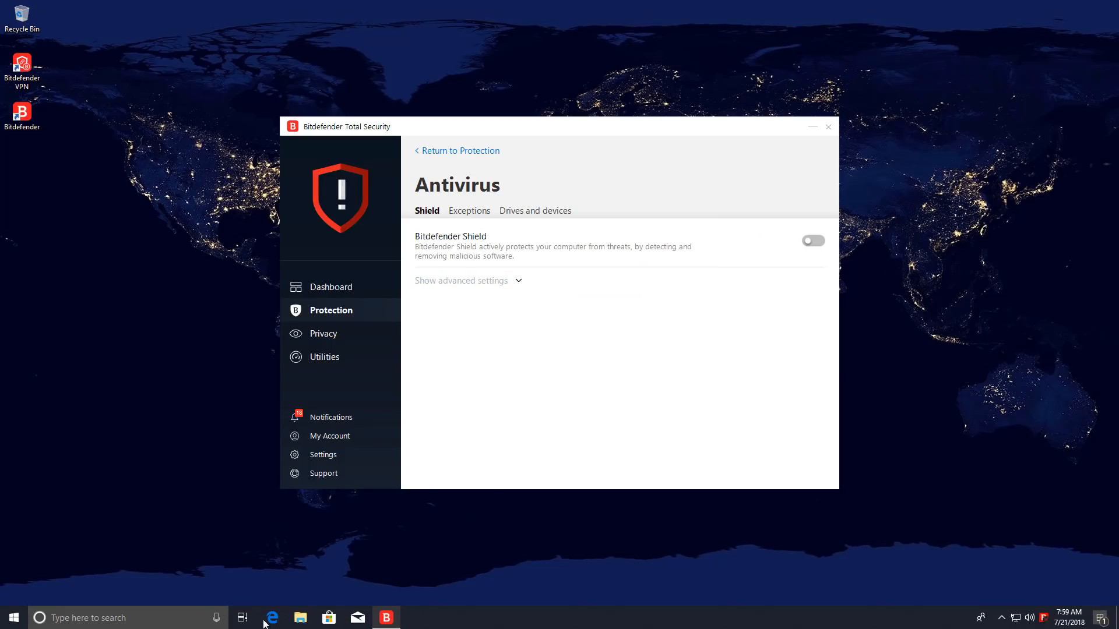
# Step: Copy the Test folder of samples from the Lab (E:) drive to the desktop
pyautogui.click(300, 618)
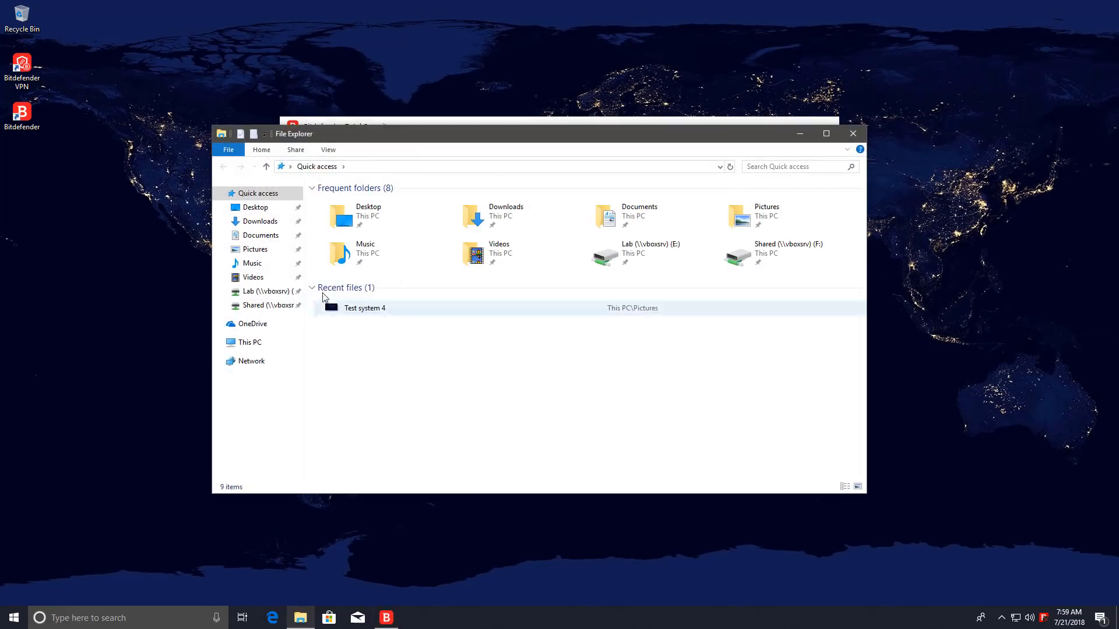
pyautogui.click(261, 292)
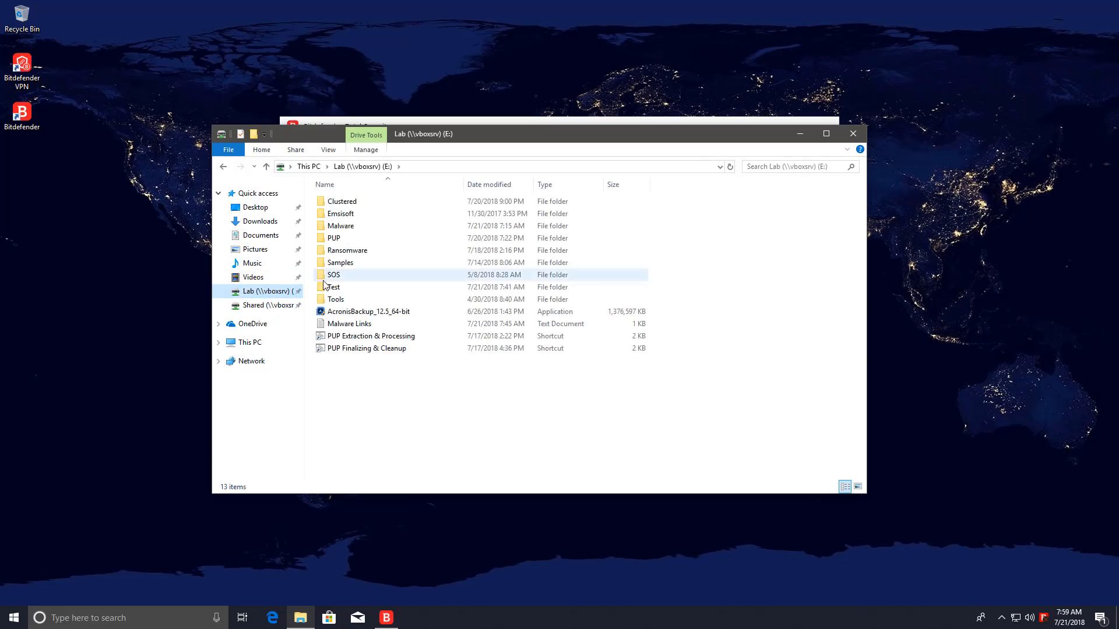
pyautogui.click(333, 286)
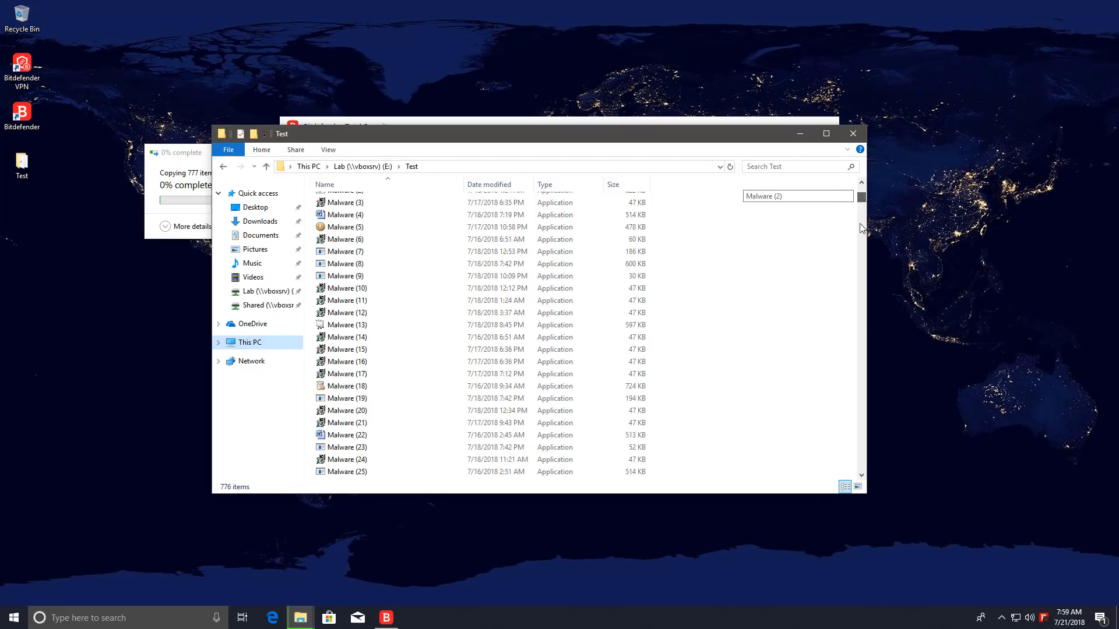
pyautogui.scroll(-3)
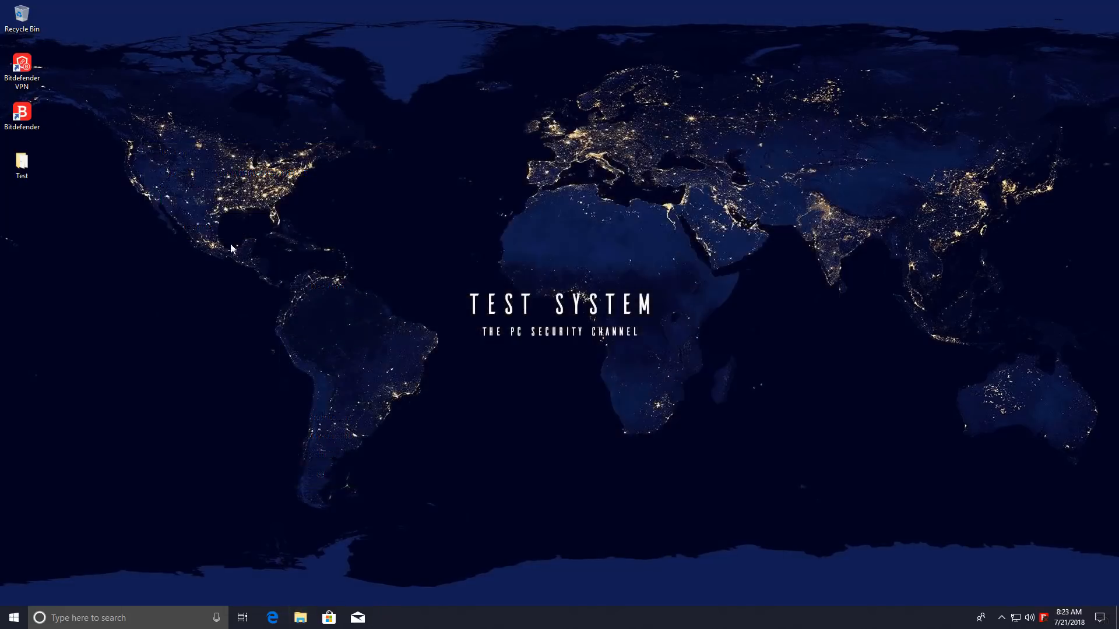
# Step: Scan the desktop Test folder with Bitdefender, setting all items to Delete
pyautogui.doubleClick(22, 162)
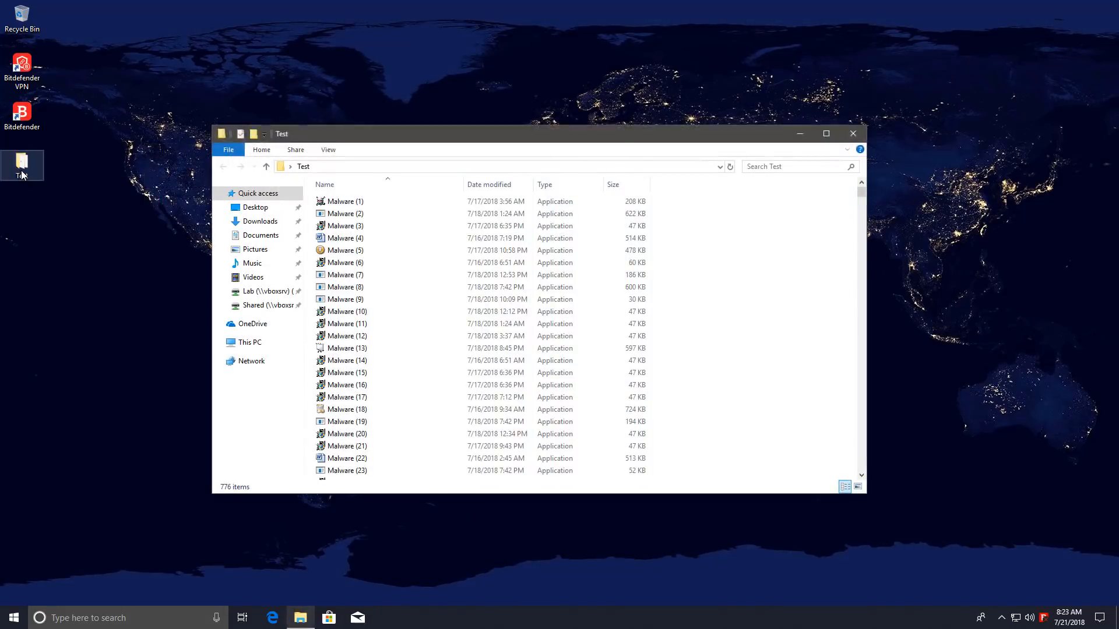
pyautogui.rightClick(21, 164)
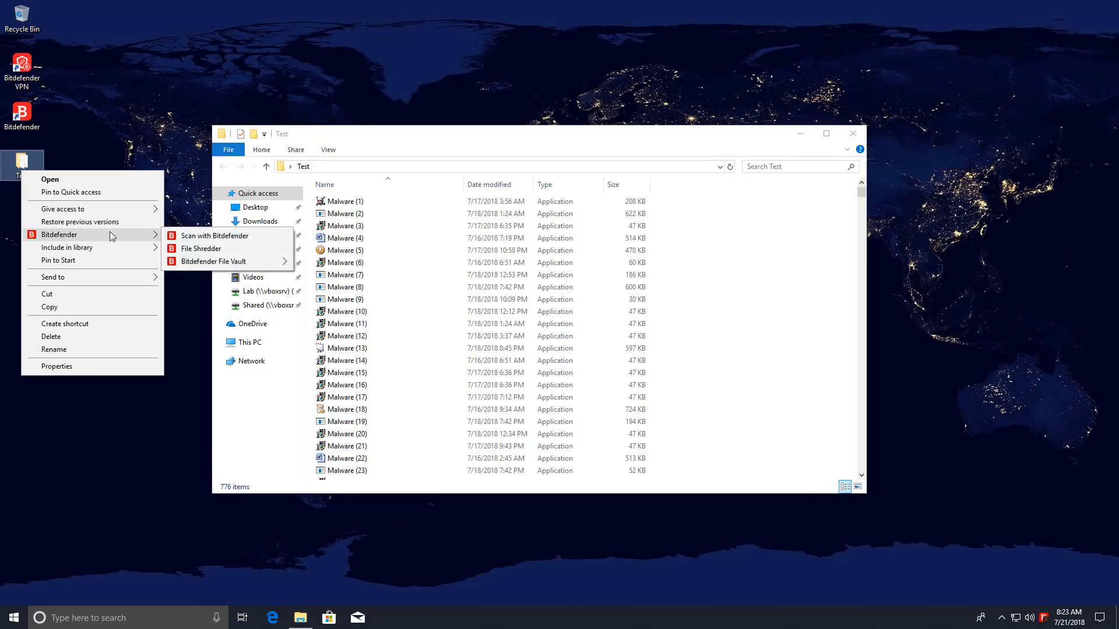
pyautogui.click(149, 298)
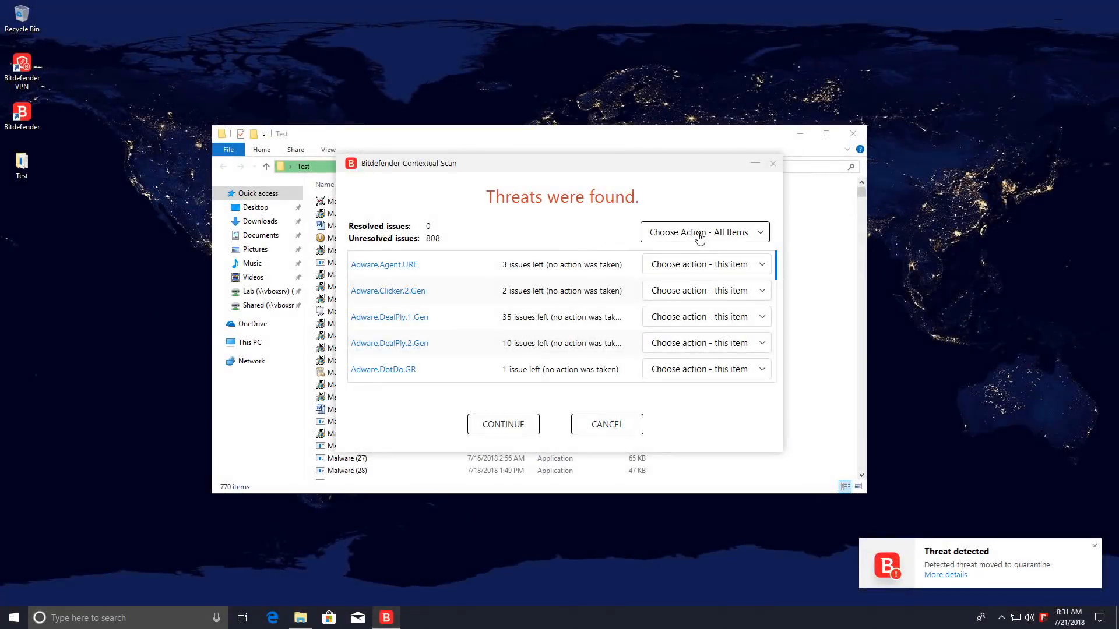
pyautogui.click(702, 232)
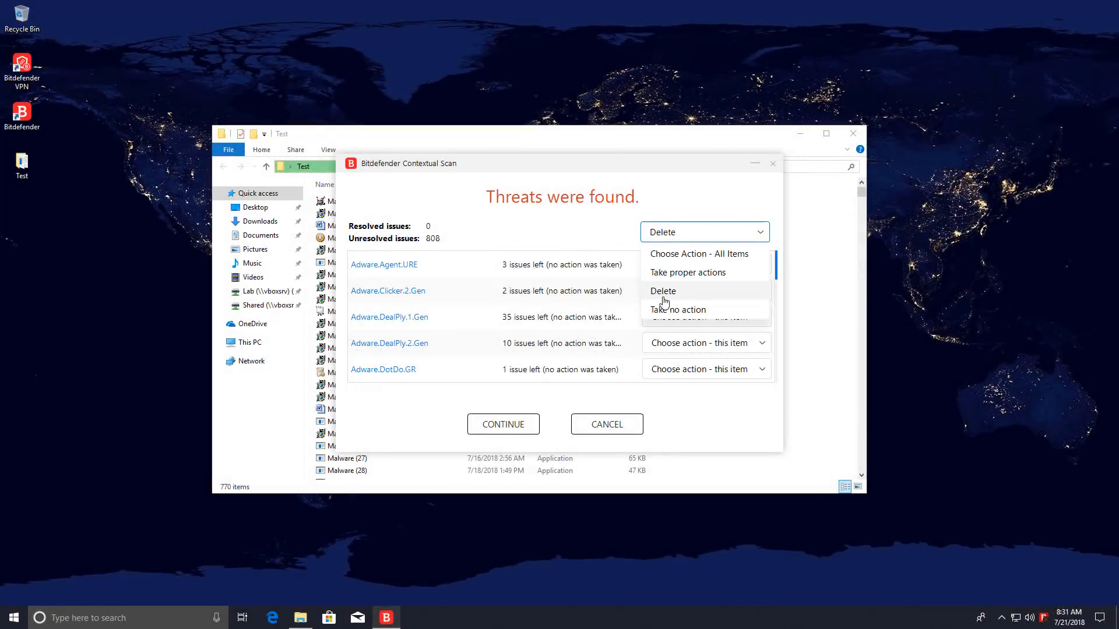
pyautogui.click(661, 292)
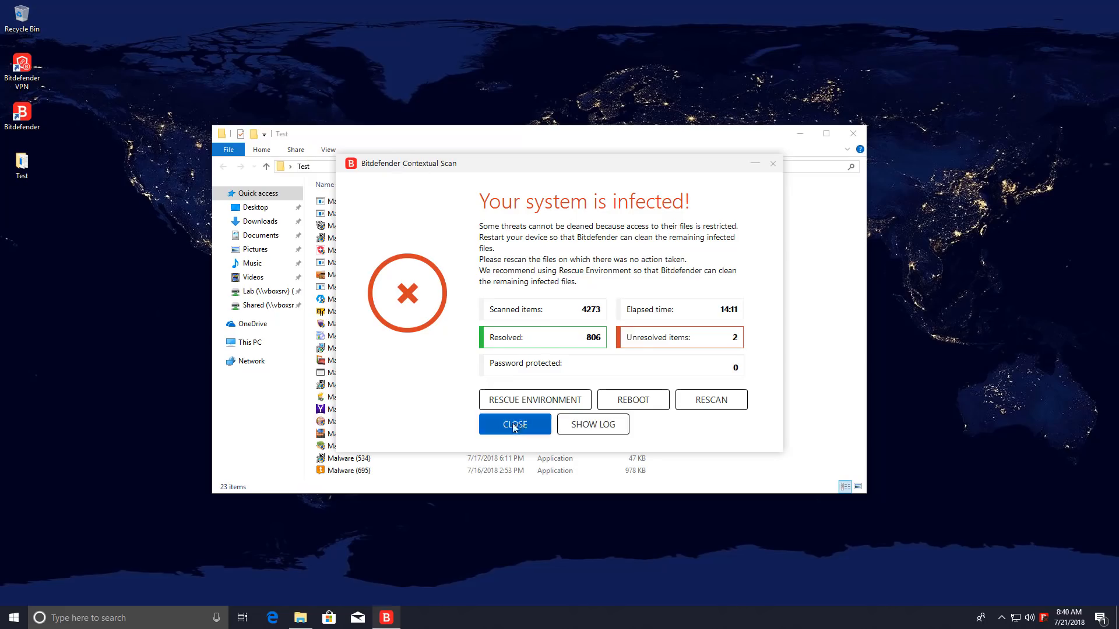
# Step: Close the 'Your system is infected!' results window and view the dashboard
pyautogui.click(514, 424)
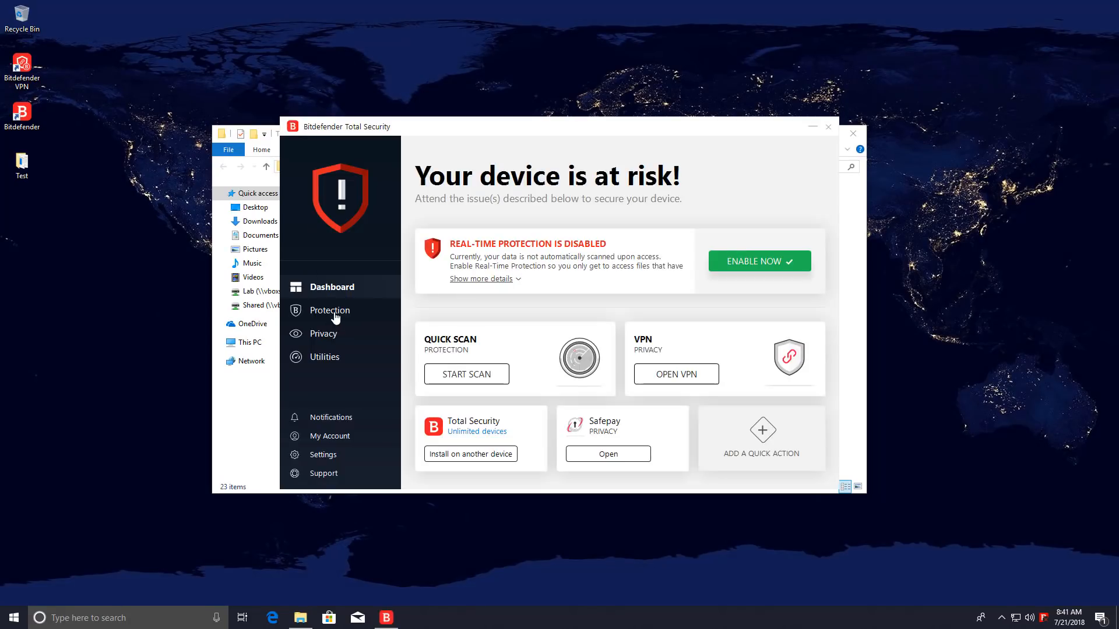
pyautogui.click(331, 310)
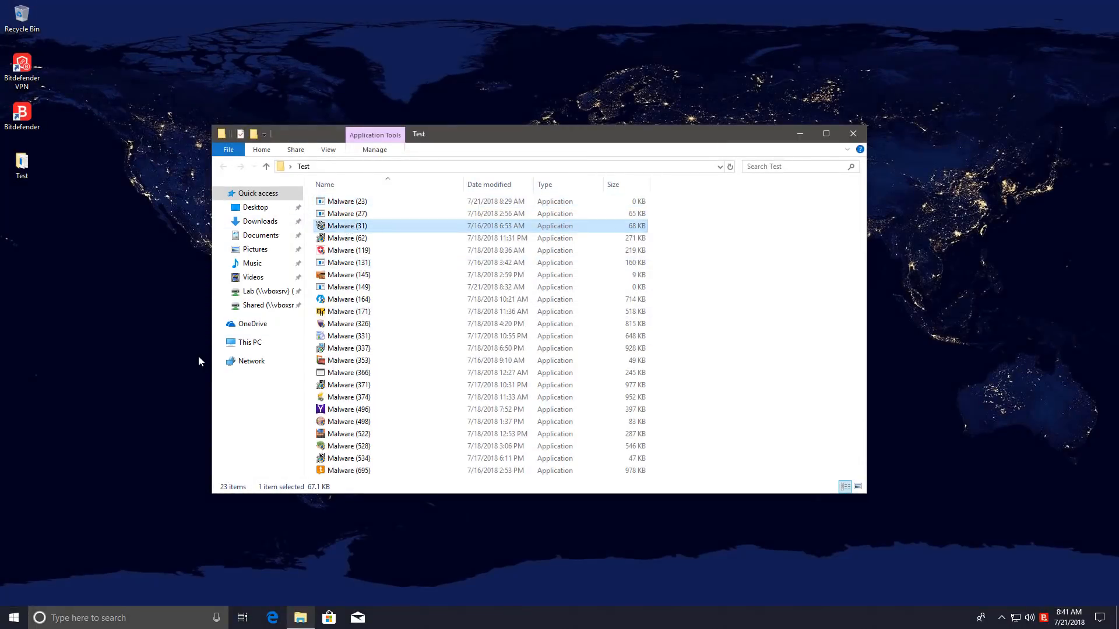
# Step: Browse the Desktop and Lab drive, then confirm the Recycle Bin is empty
pyautogui.doubleClick(347, 225)
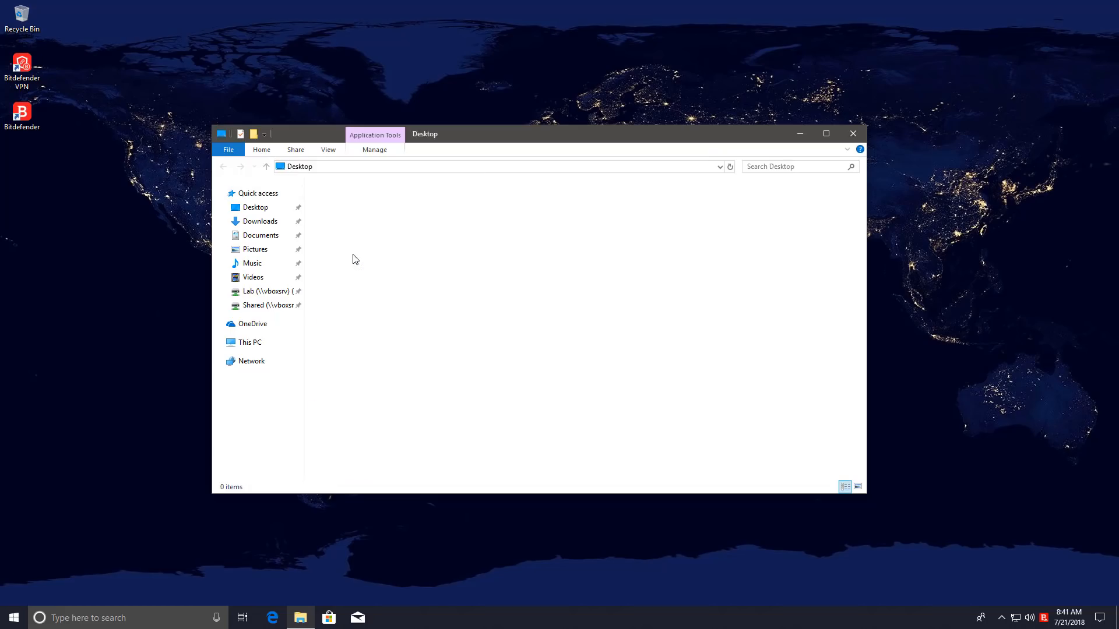
pyautogui.click(384, 261)
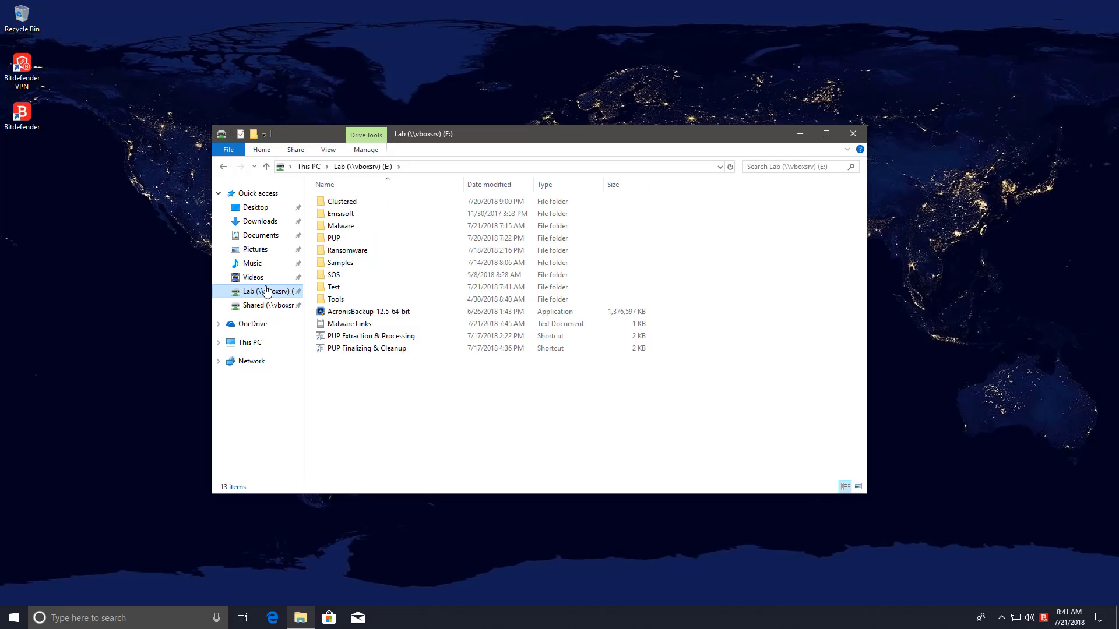
pyautogui.moveTo(217, 293)
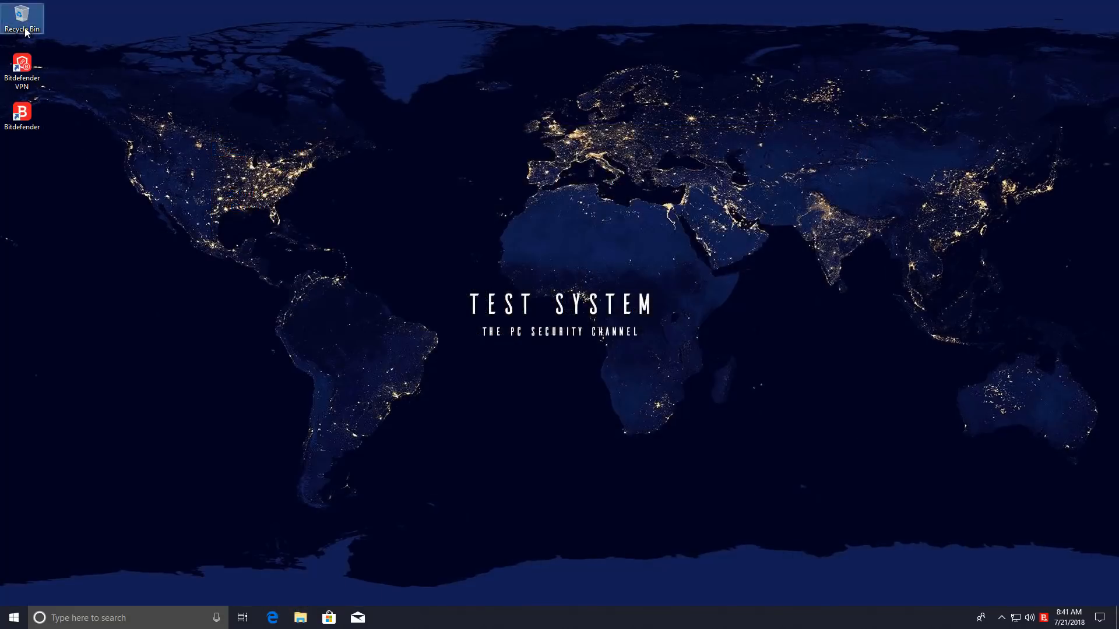
pyautogui.doubleClick(22, 18)
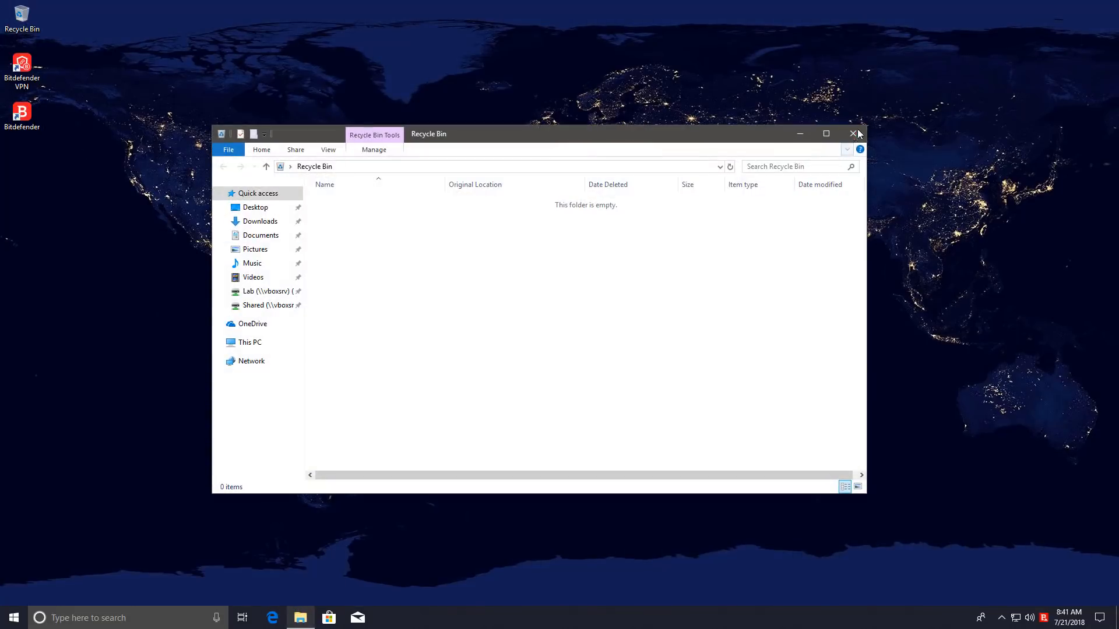
pyautogui.click(853, 133)
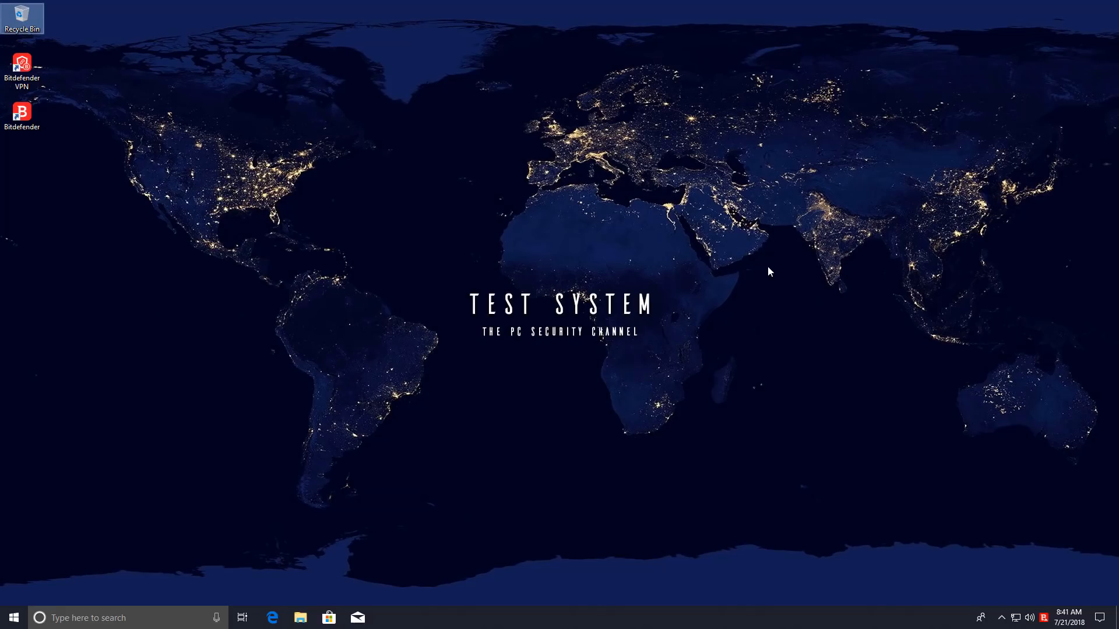
pyautogui.moveTo(648, 222)
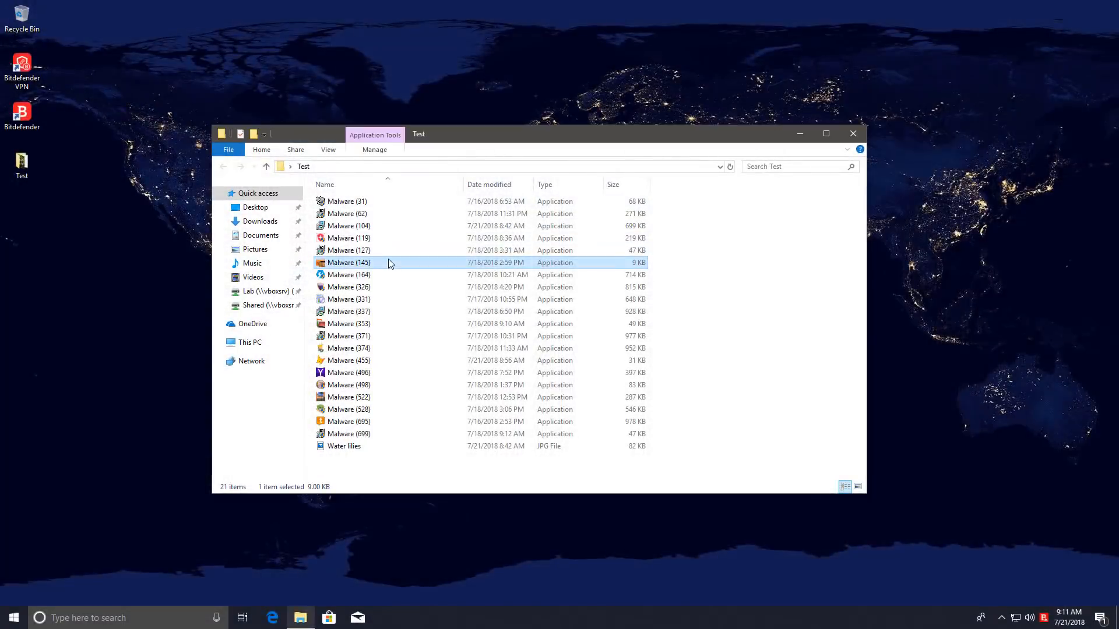
# Step: Run the Malware (496) sample, then dismiss the AnyProtect Setup connection error
pyautogui.click(350, 287)
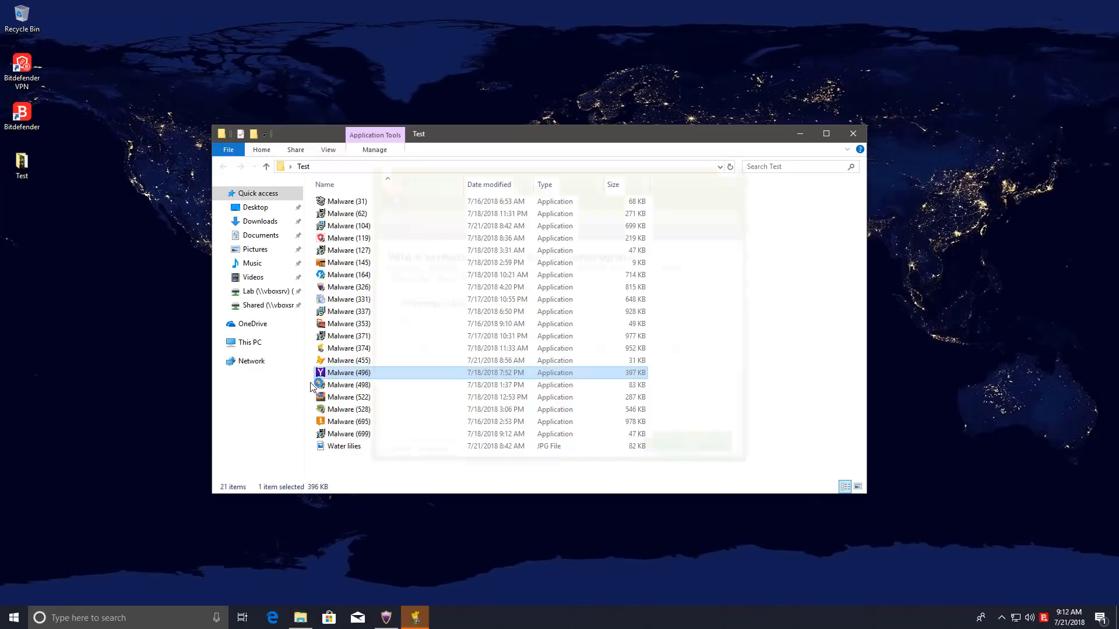
pyautogui.doubleClick(347, 372)
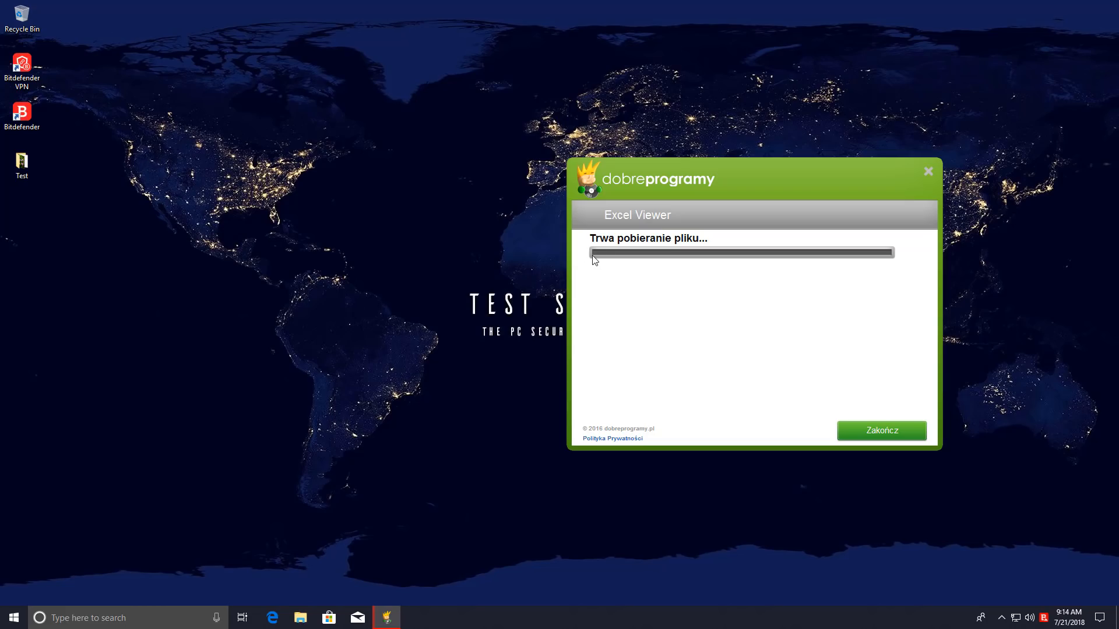
pyautogui.moveTo(600, 279)
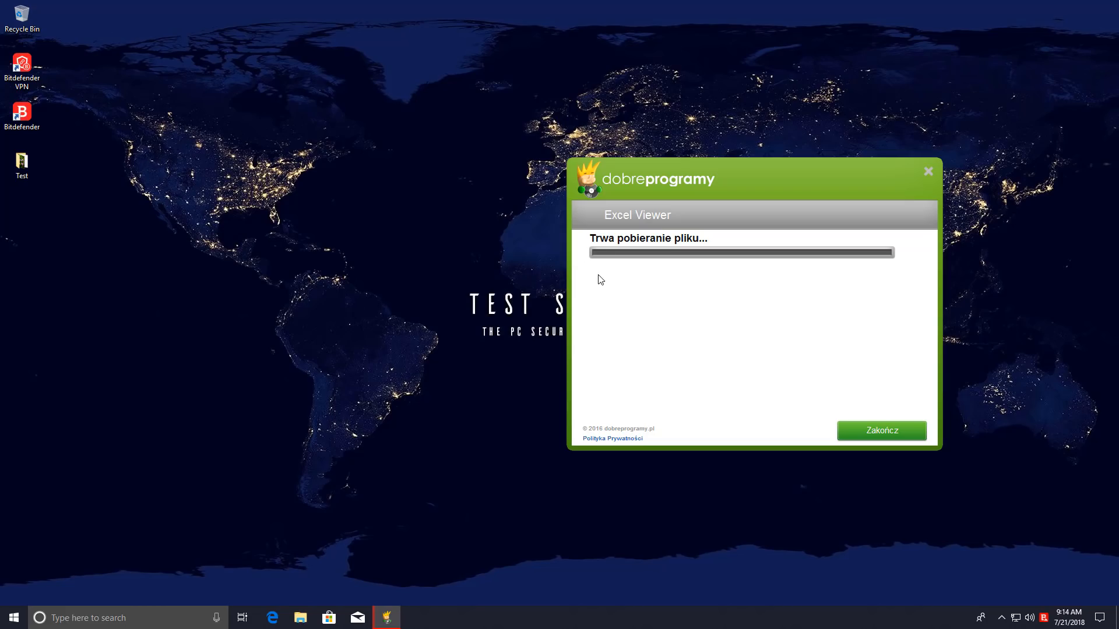
pyautogui.moveTo(960, 539)
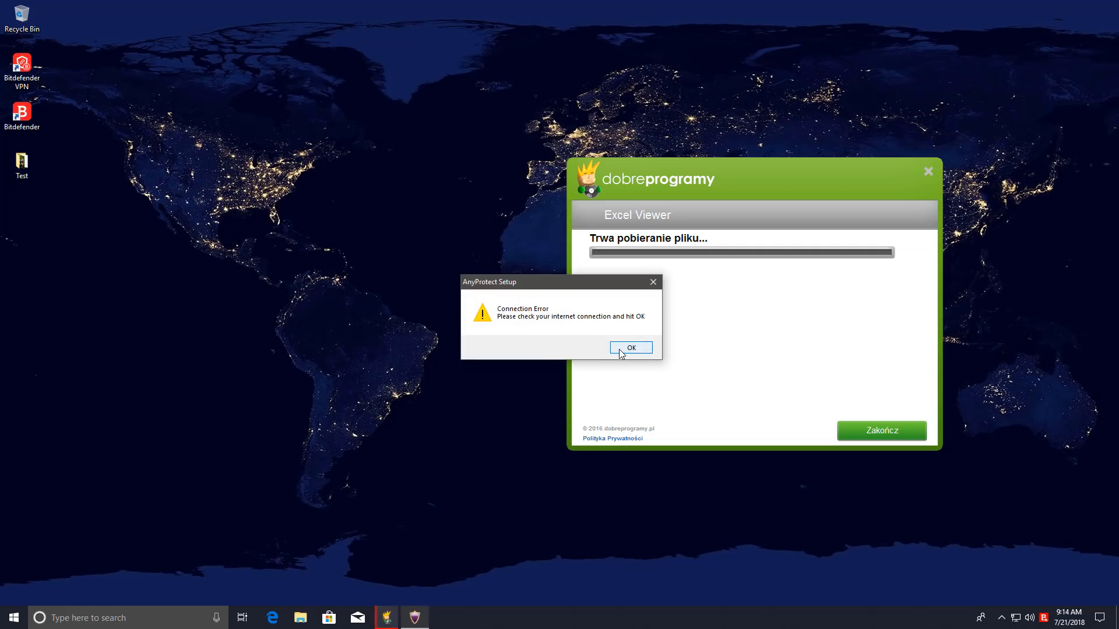
pyautogui.click(629, 347)
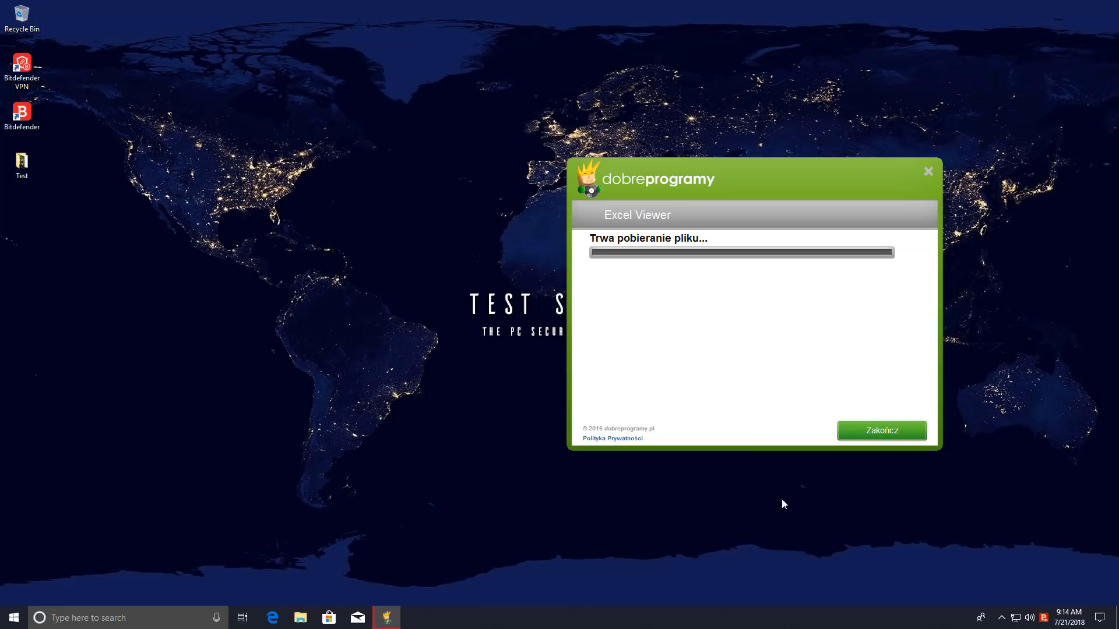
pyautogui.moveTo(637, 281)
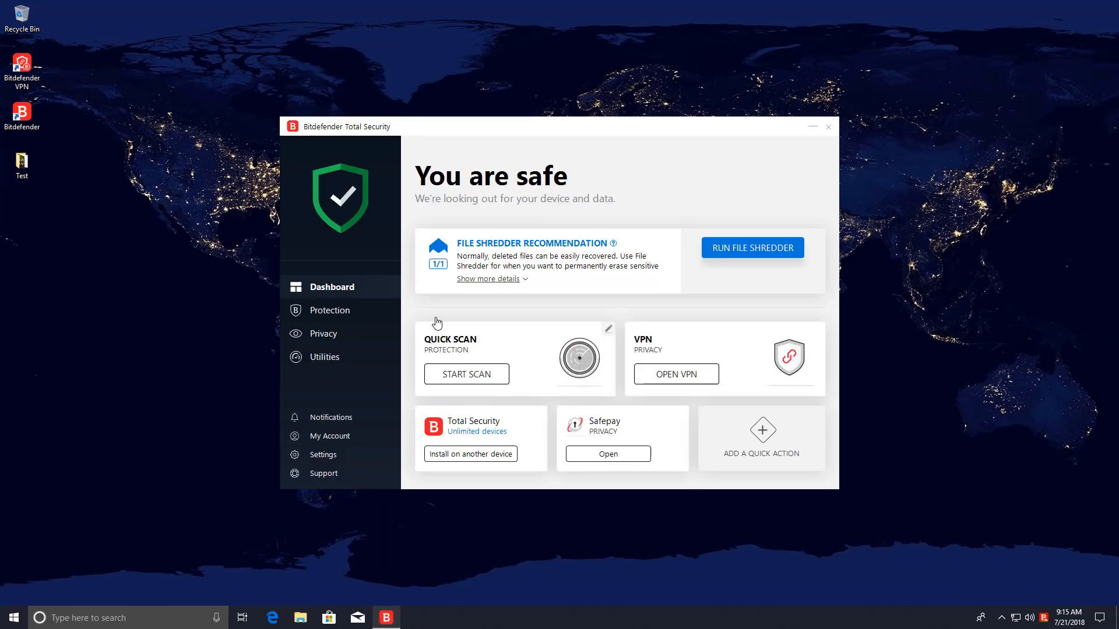
# Step: Open Bitdefender notifications and check the Pictures folder in File Explorer
pyautogui.click(333, 416)
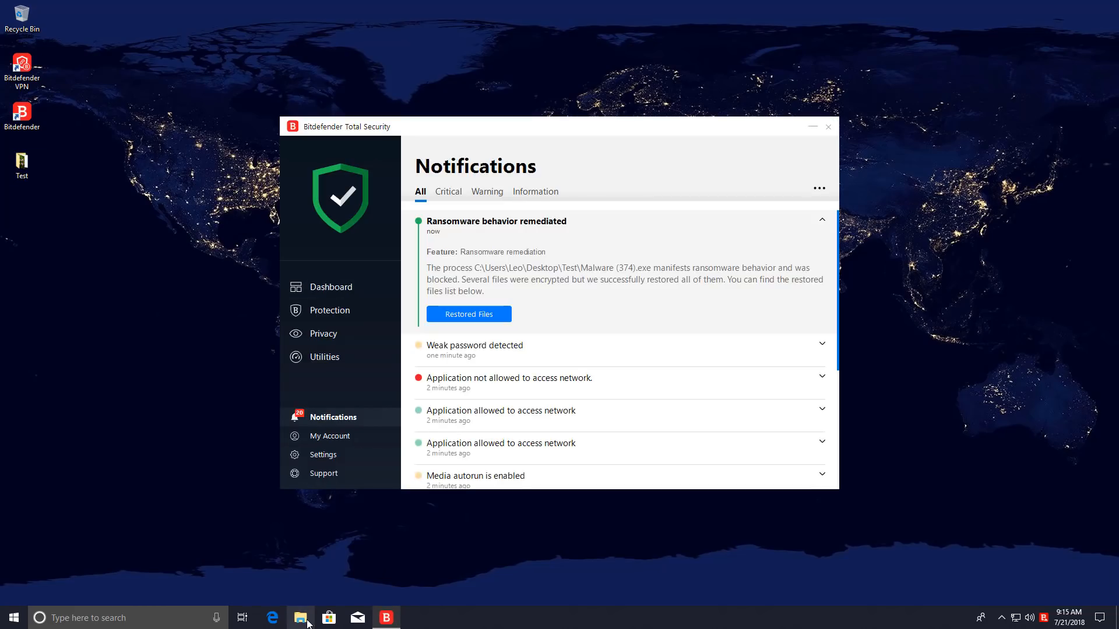
pyautogui.click(301, 618)
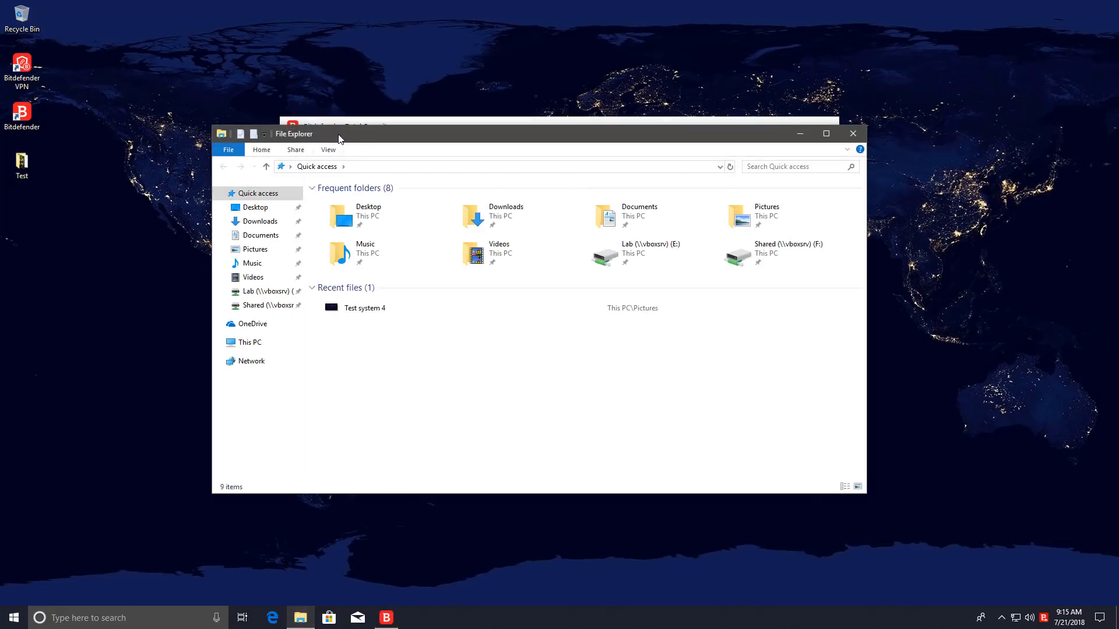
pyautogui.click(385, 618)
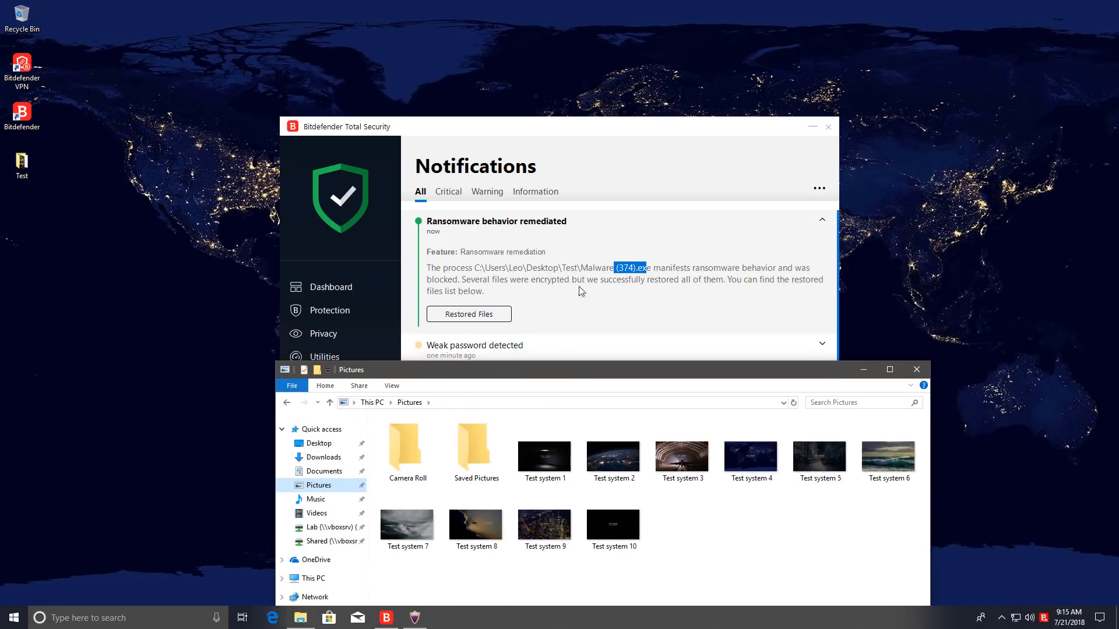
# Step: Review the ransomware Restored Files list, return to the Dashboard, and open Start
pyautogui.click(468, 314)
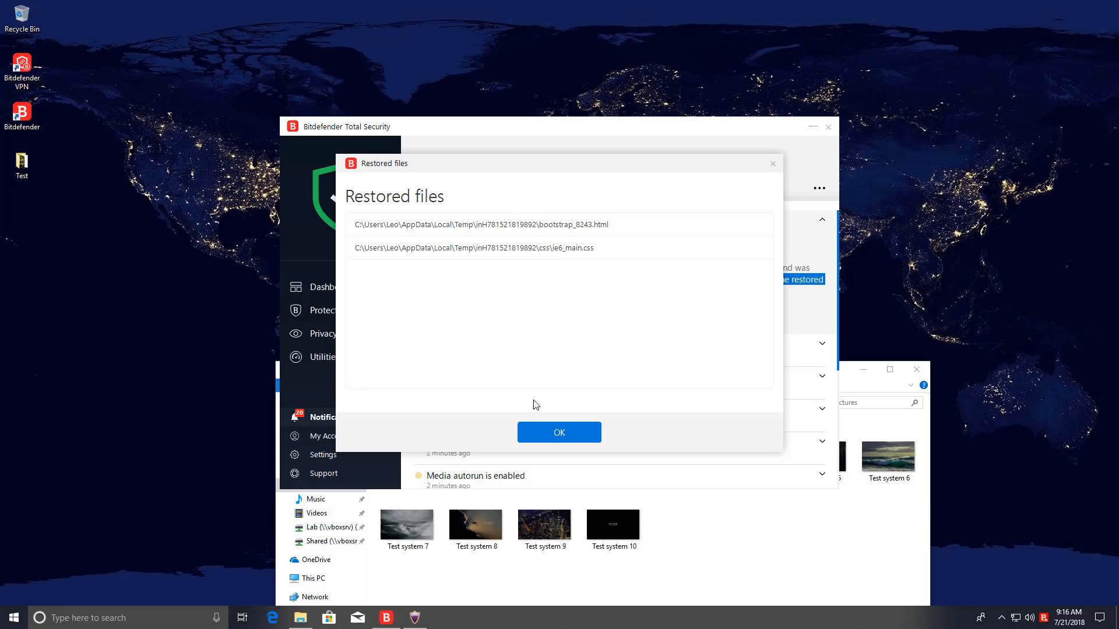
pyautogui.click(559, 433)
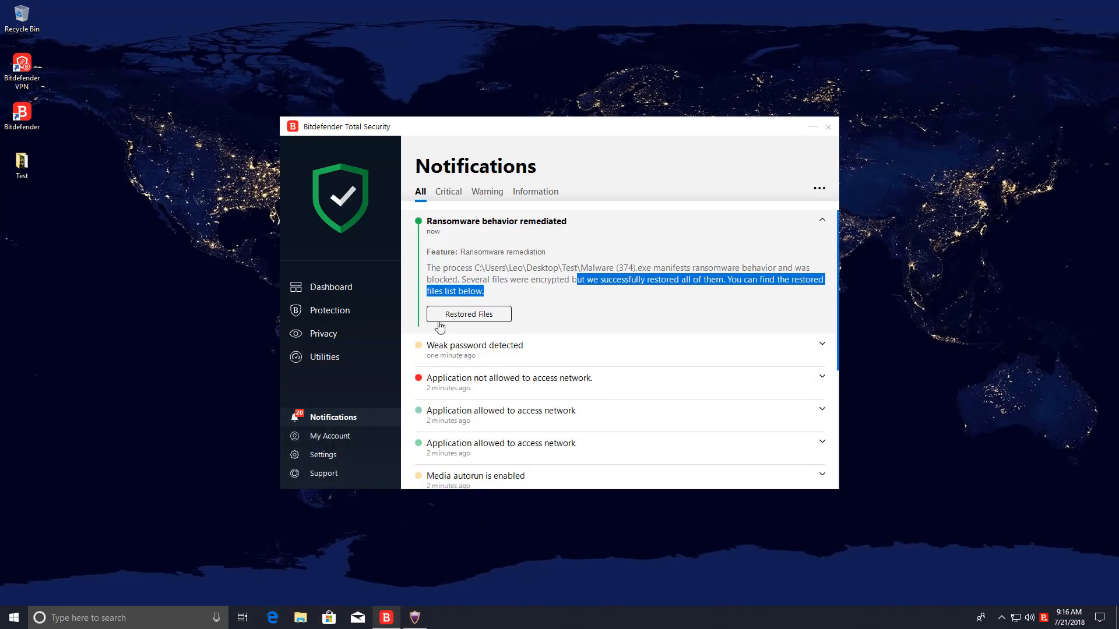
pyautogui.moveTo(408, 360)
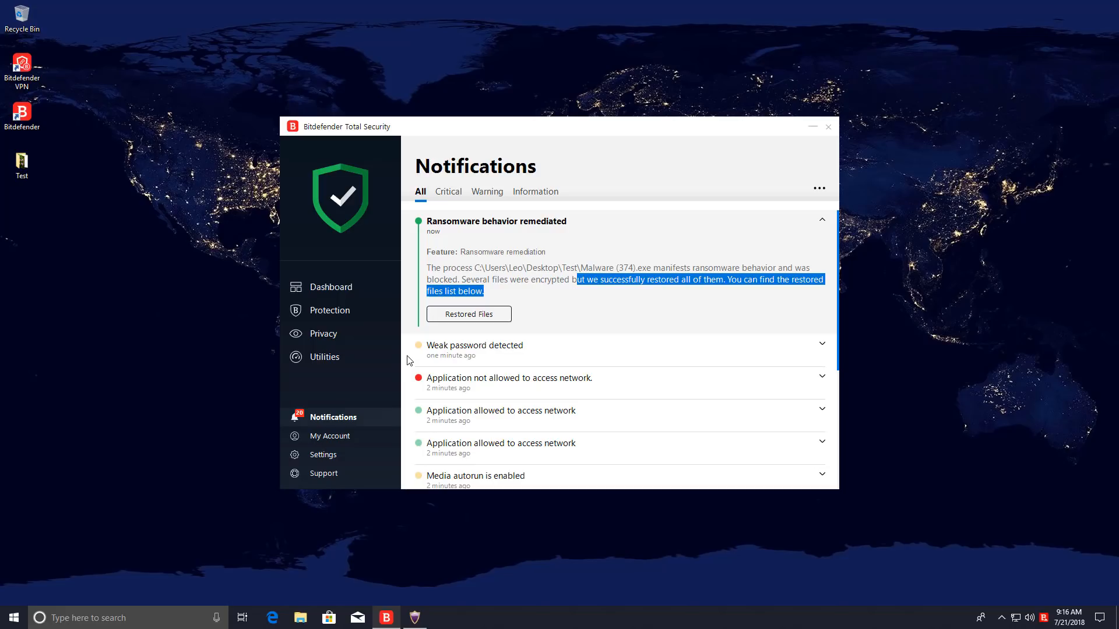
pyautogui.click(330, 286)
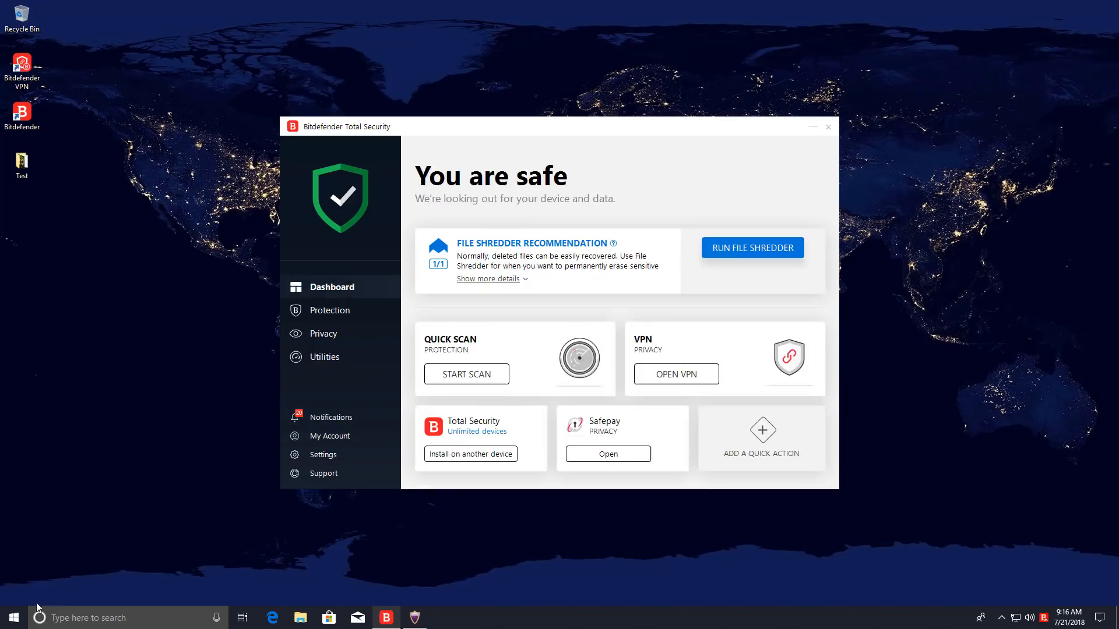
pyautogui.click(12, 616)
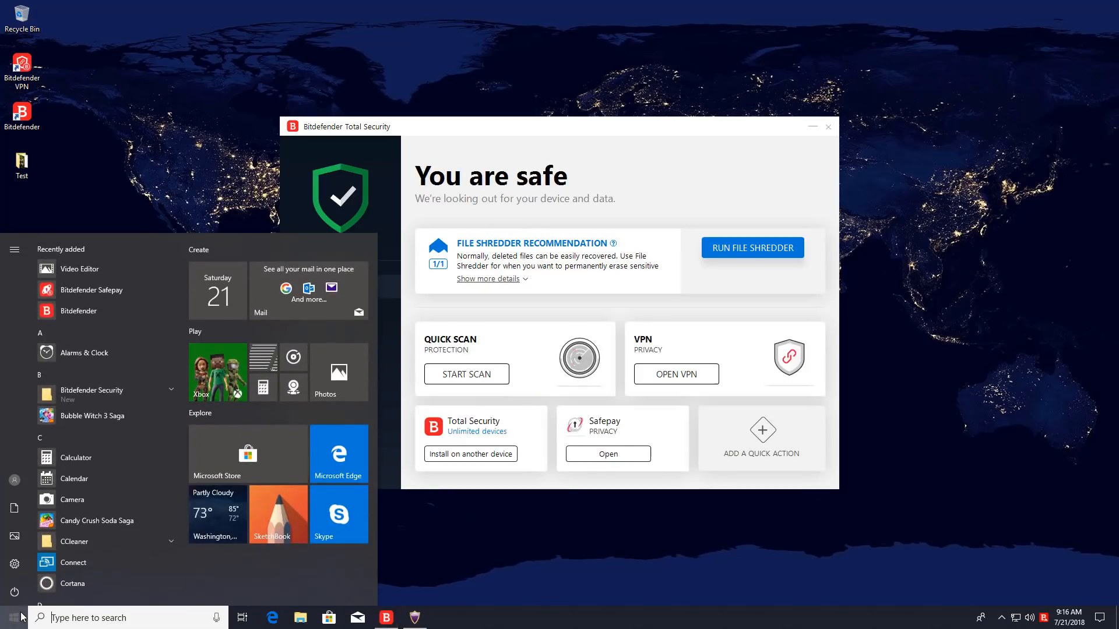
pyautogui.click(14, 591)
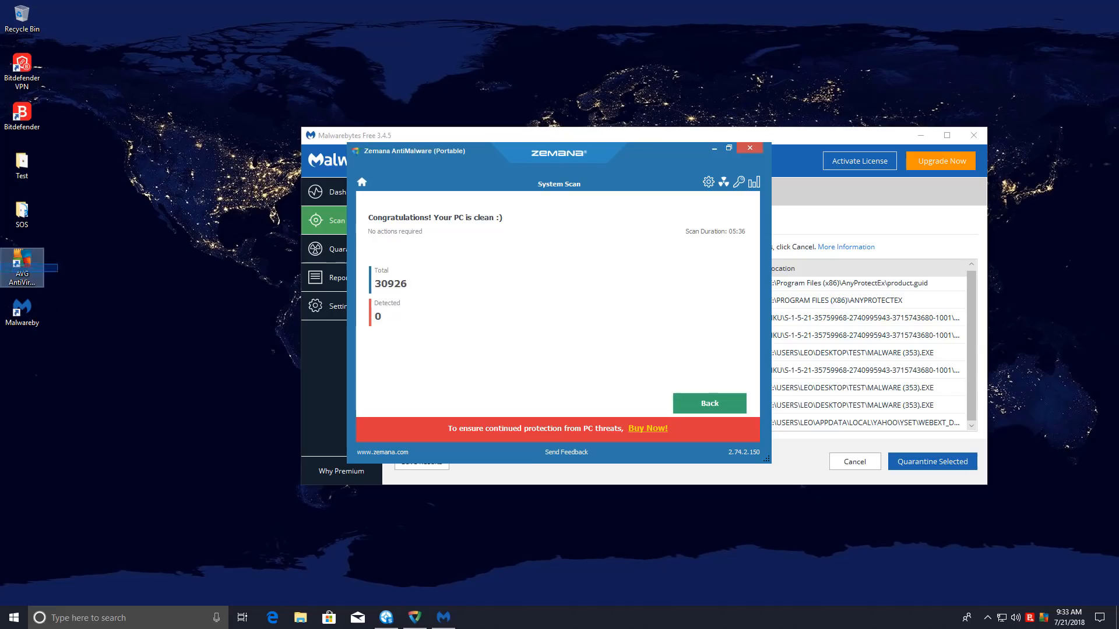
pyautogui.moveTo(22, 264)
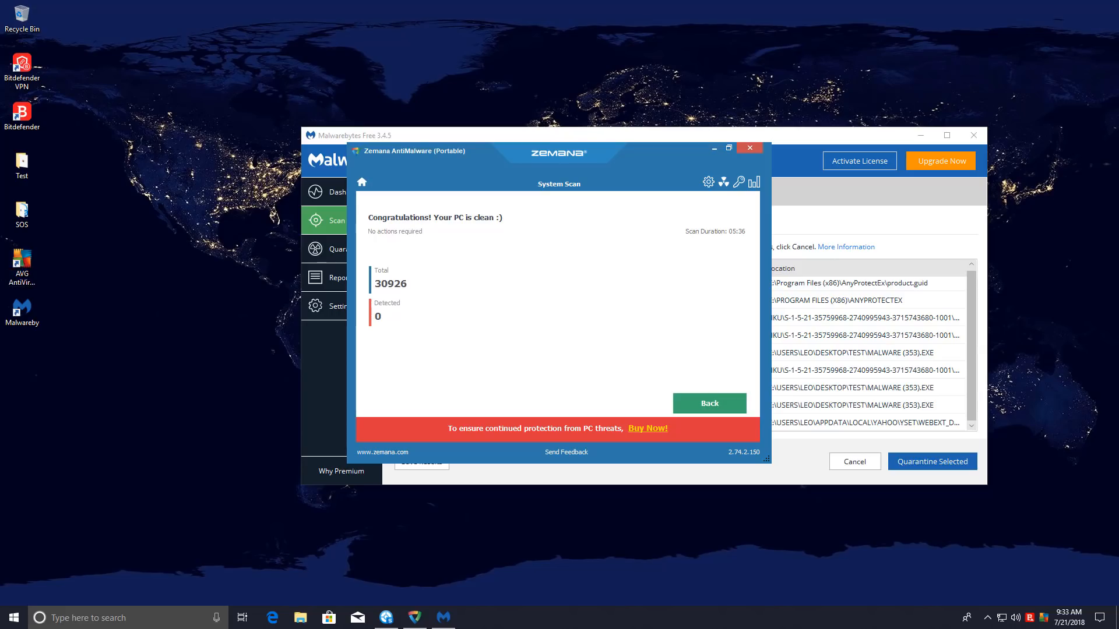
pyautogui.click(23, 214)
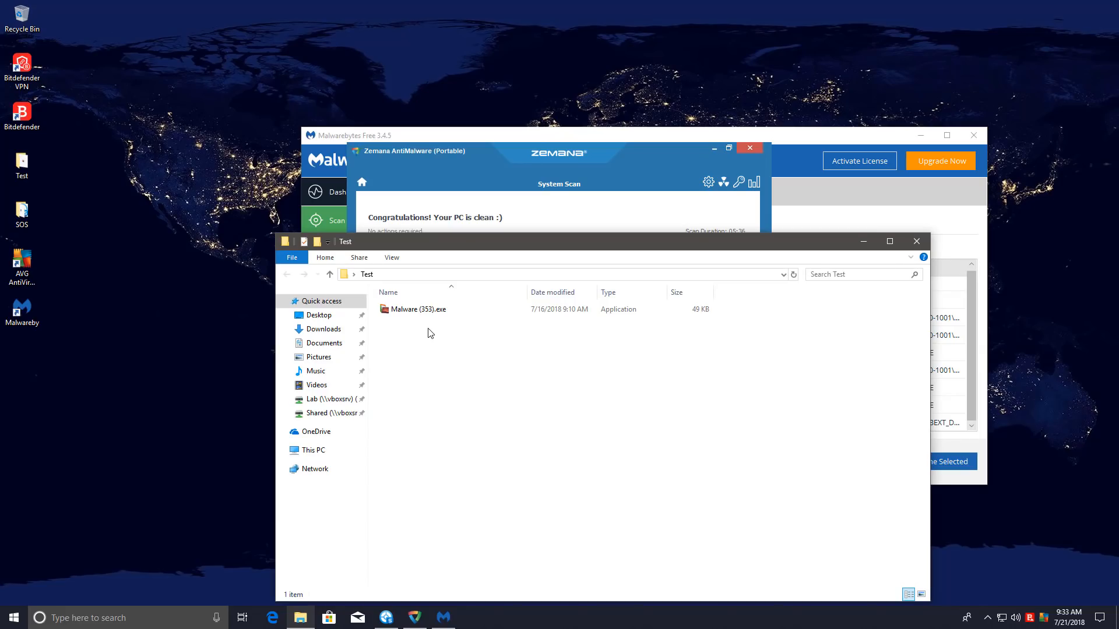
pyautogui.click(418, 308)
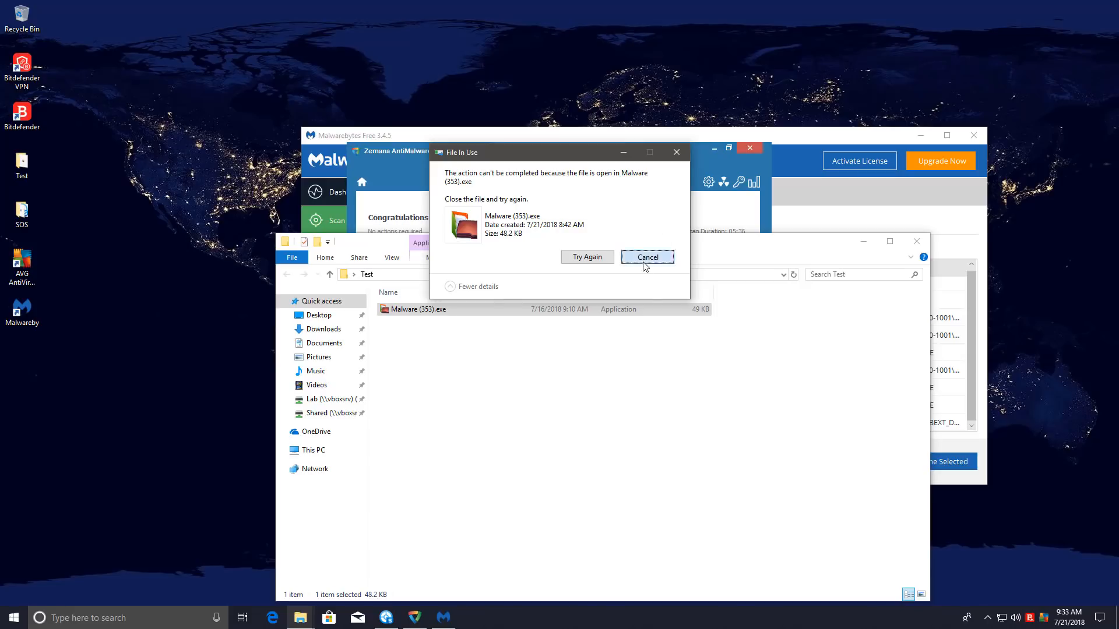
pyautogui.click(645, 257)
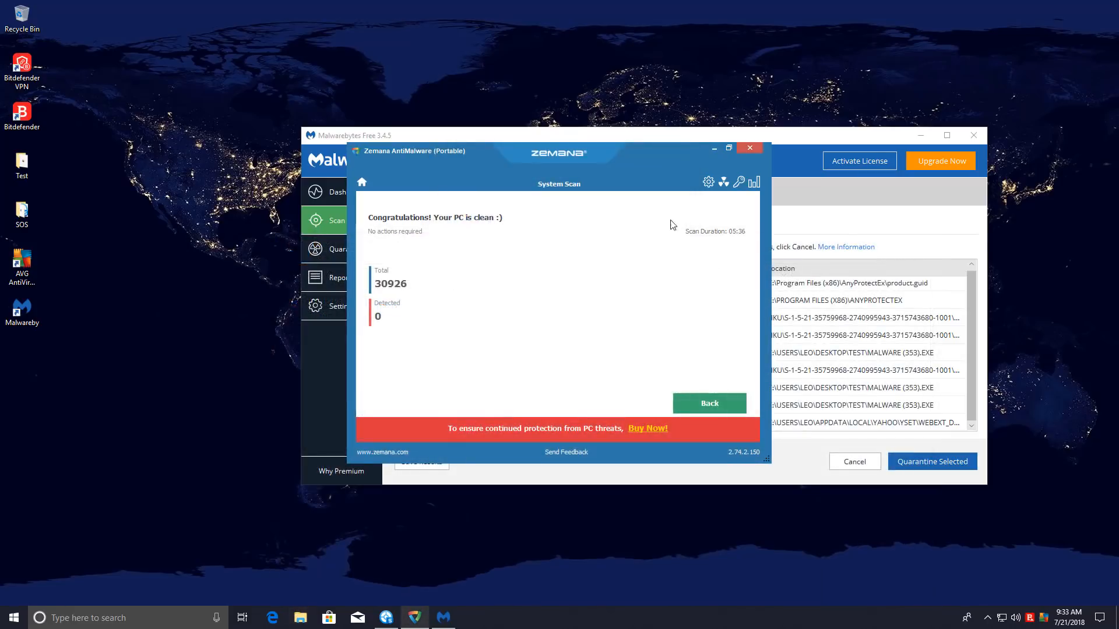
# Step: Show HitmanPro's results listing the Malware (353).exe Trojan, webExt_DL.exe and two AnyProtect items
pyautogui.click(749, 148)
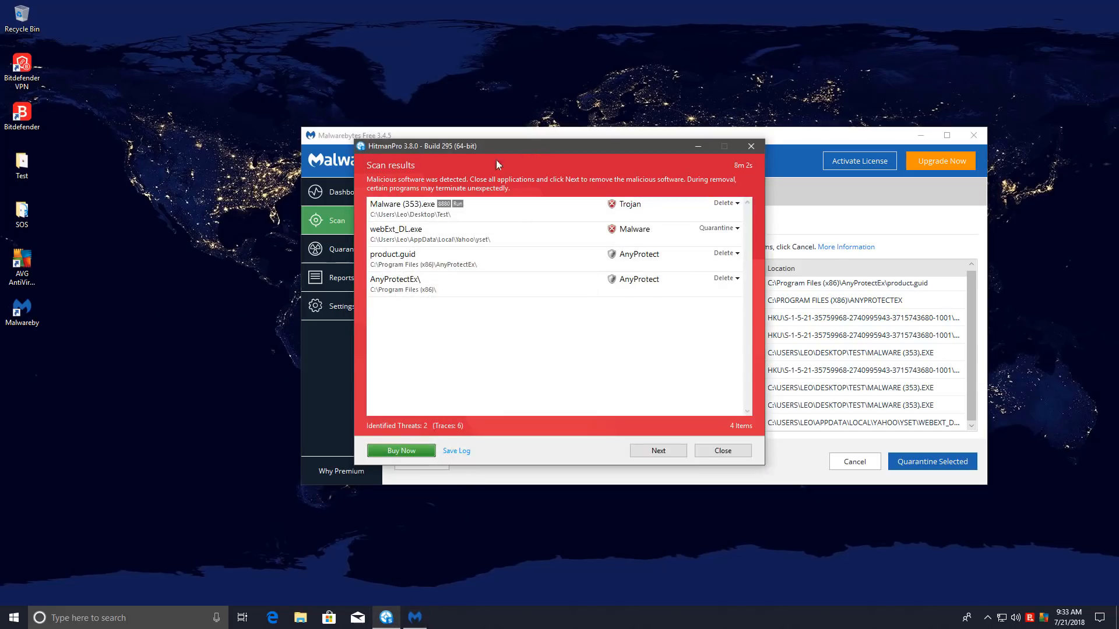
pyautogui.click(22, 161)
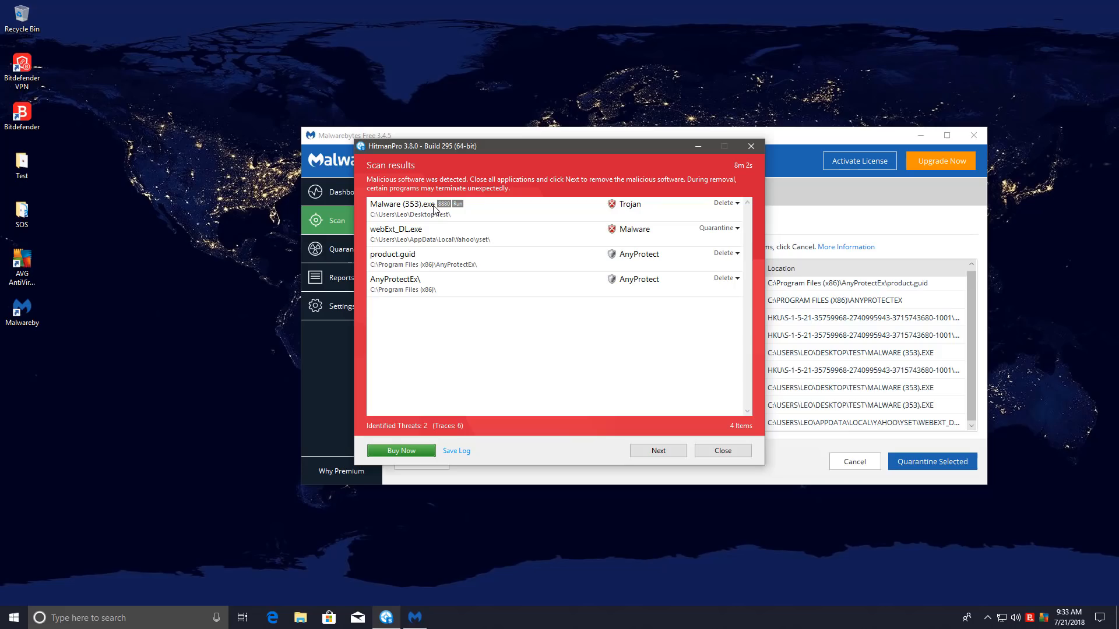
pyautogui.moveTo(810, 218)
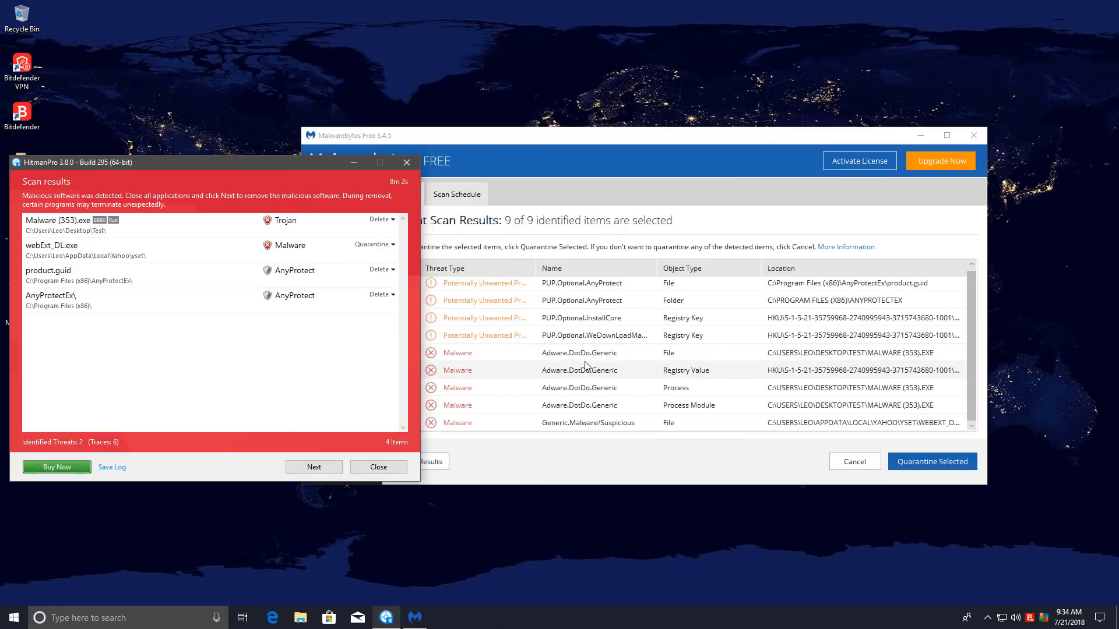
pyautogui.moveTo(654, 380)
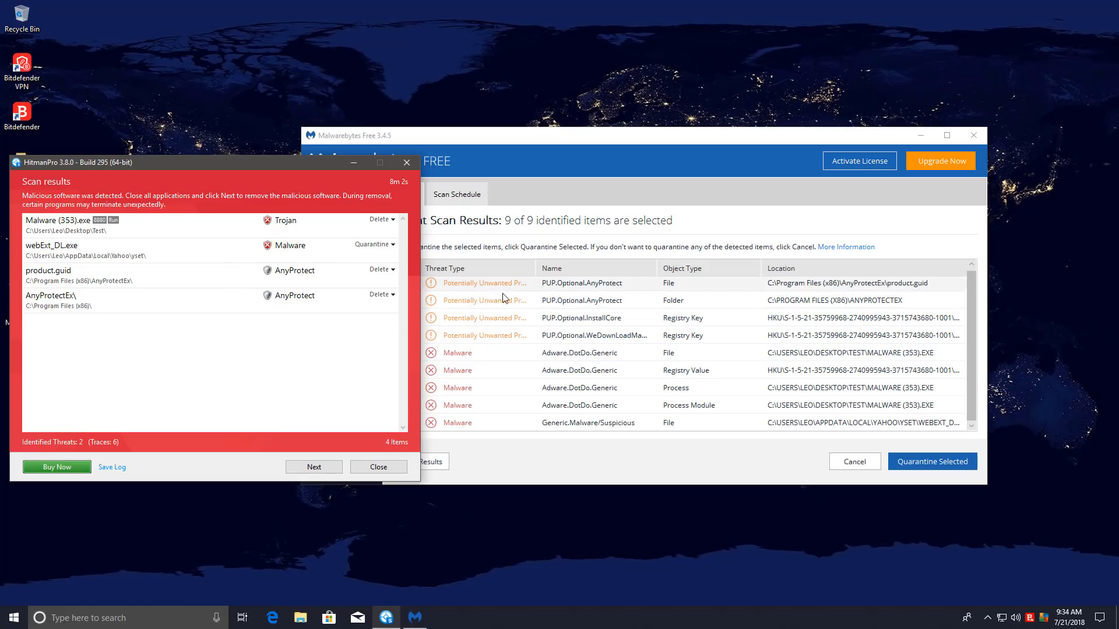
pyautogui.moveTo(661, 338)
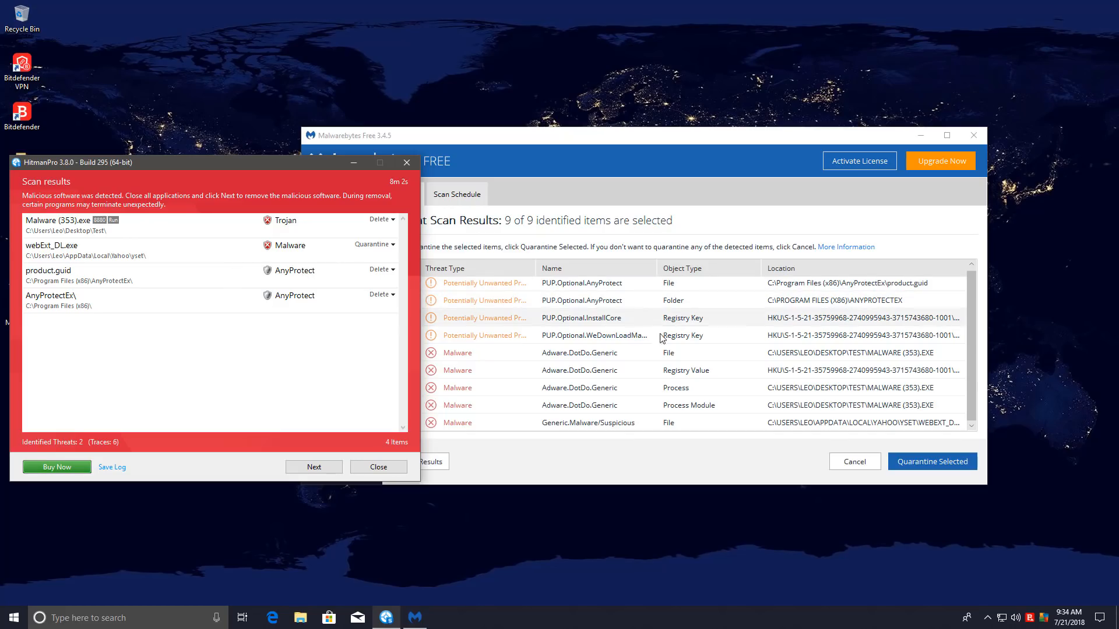